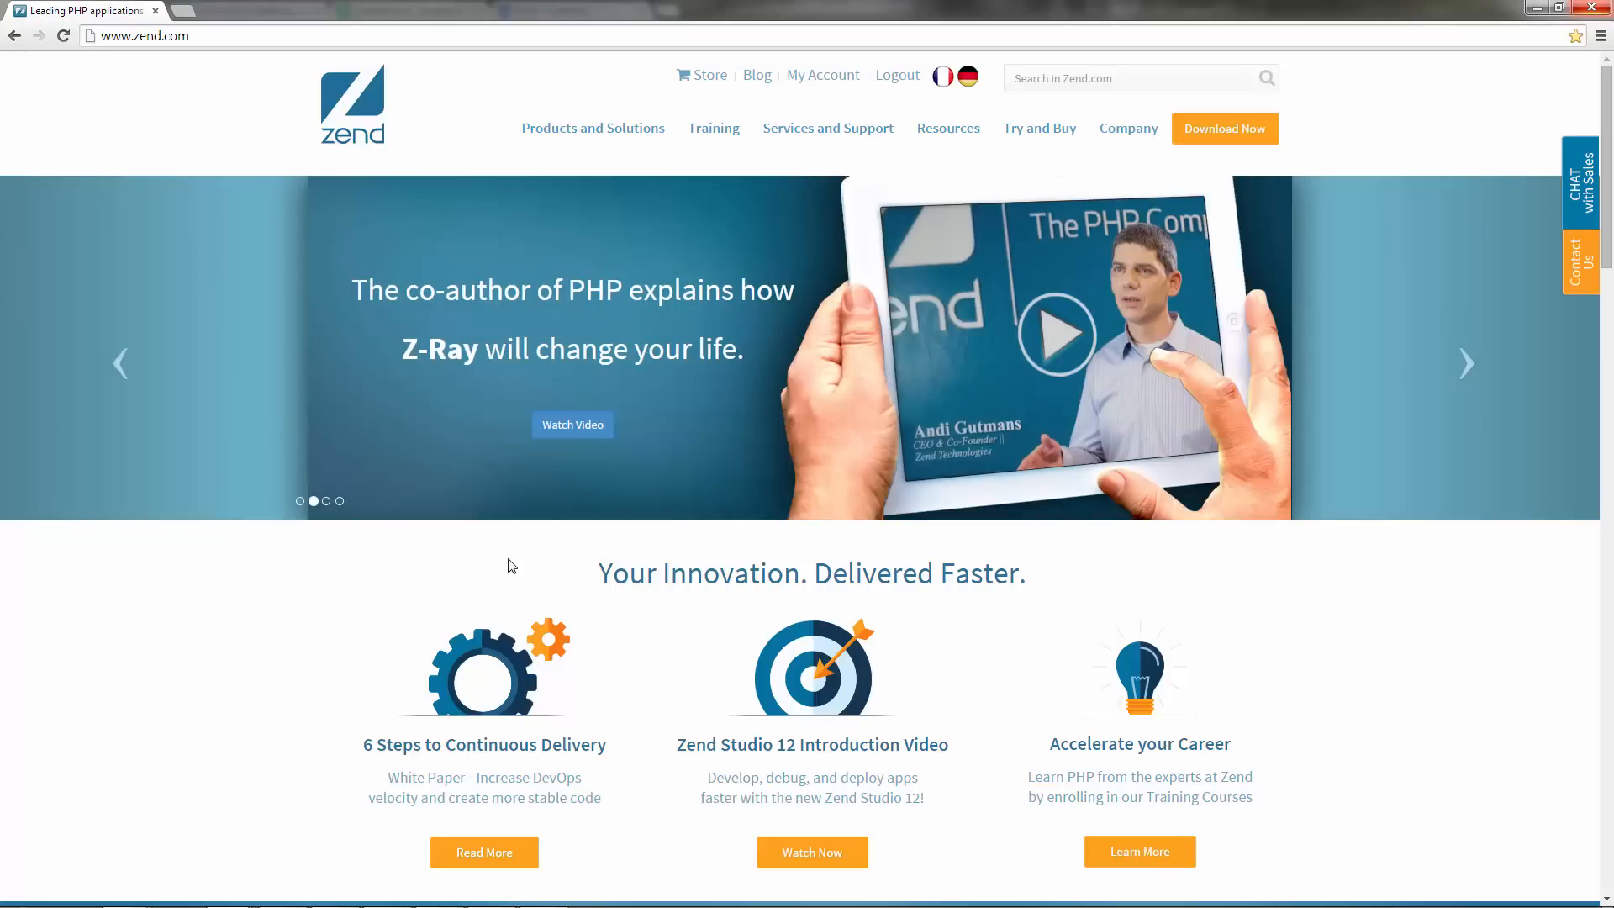
mouse_move(1000, 232)
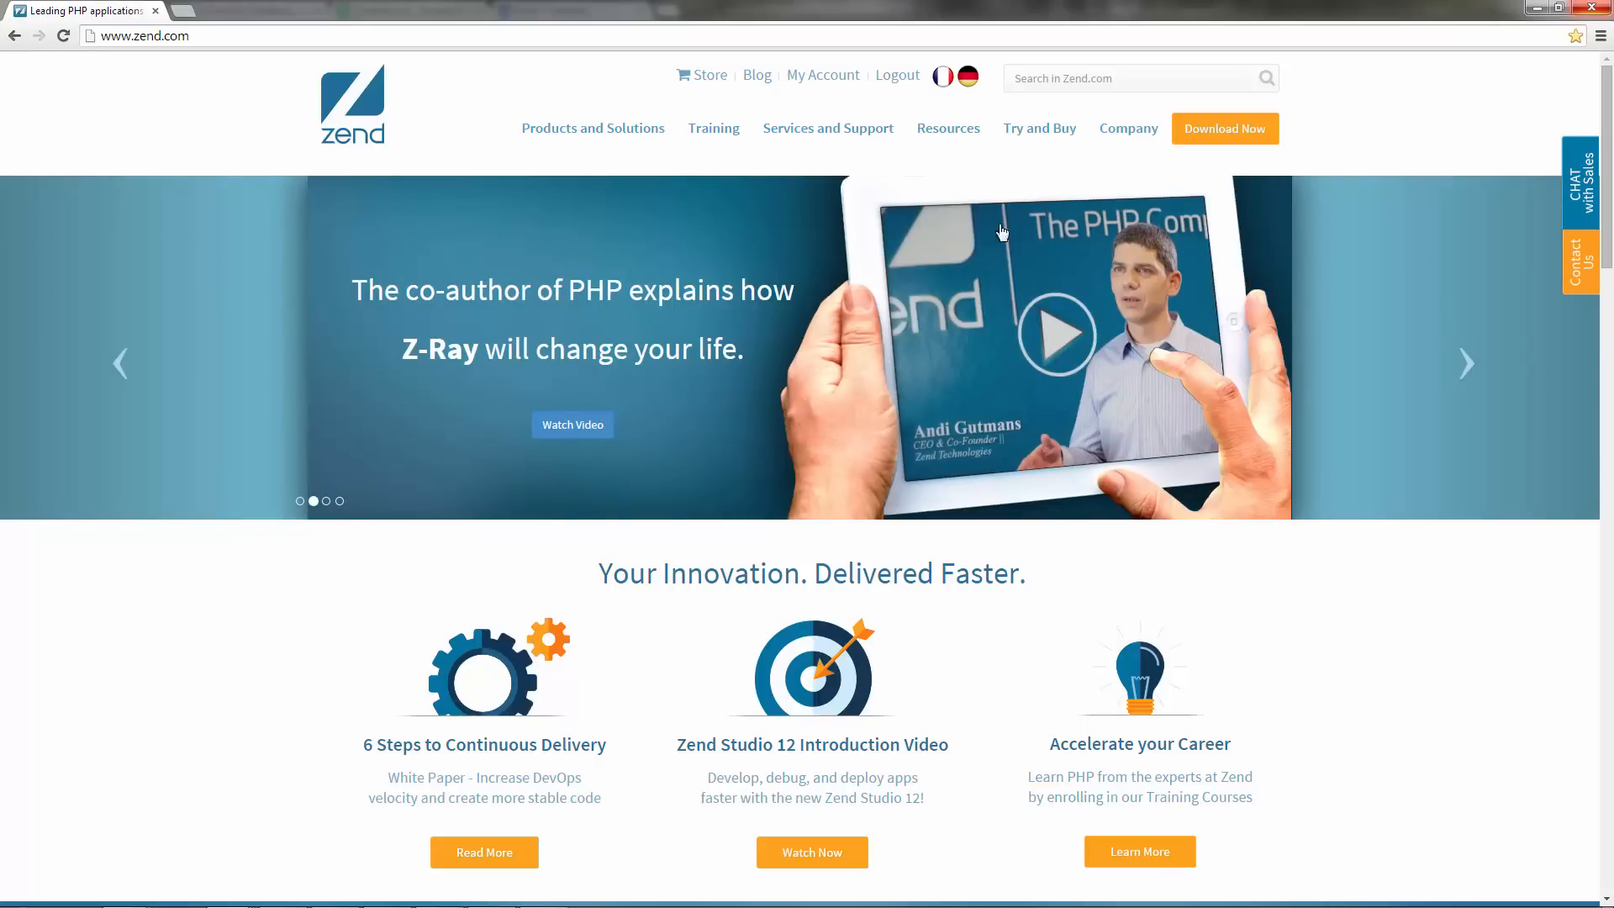
Go to the zend.com downloads page via the orange Download Now button.
left_click(1226, 128)
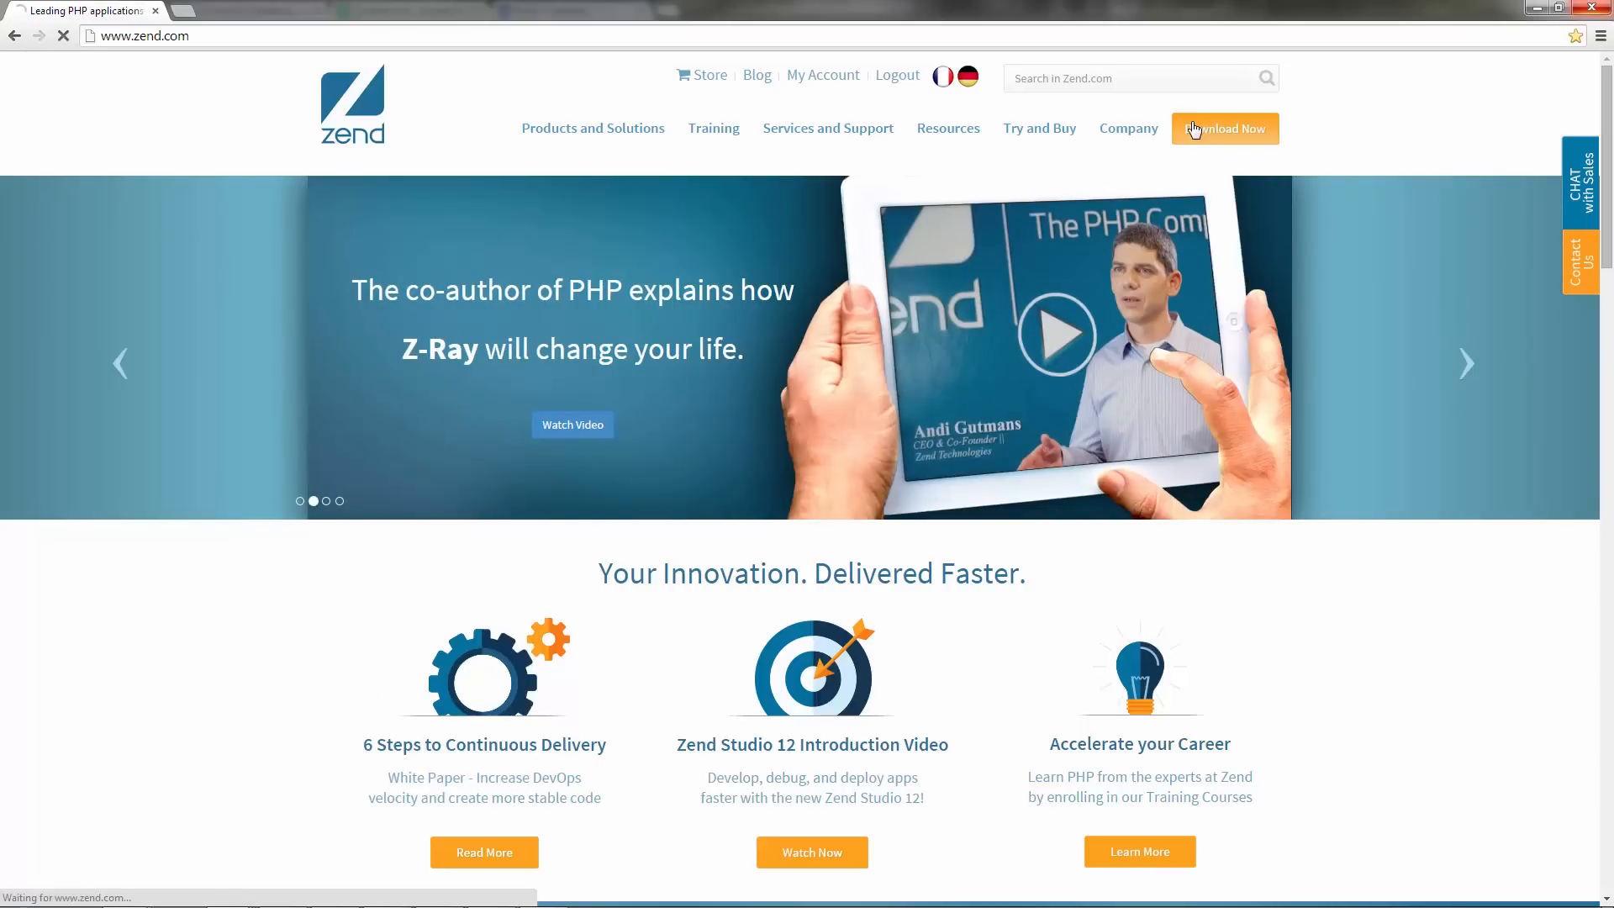
left_click(1225, 128)
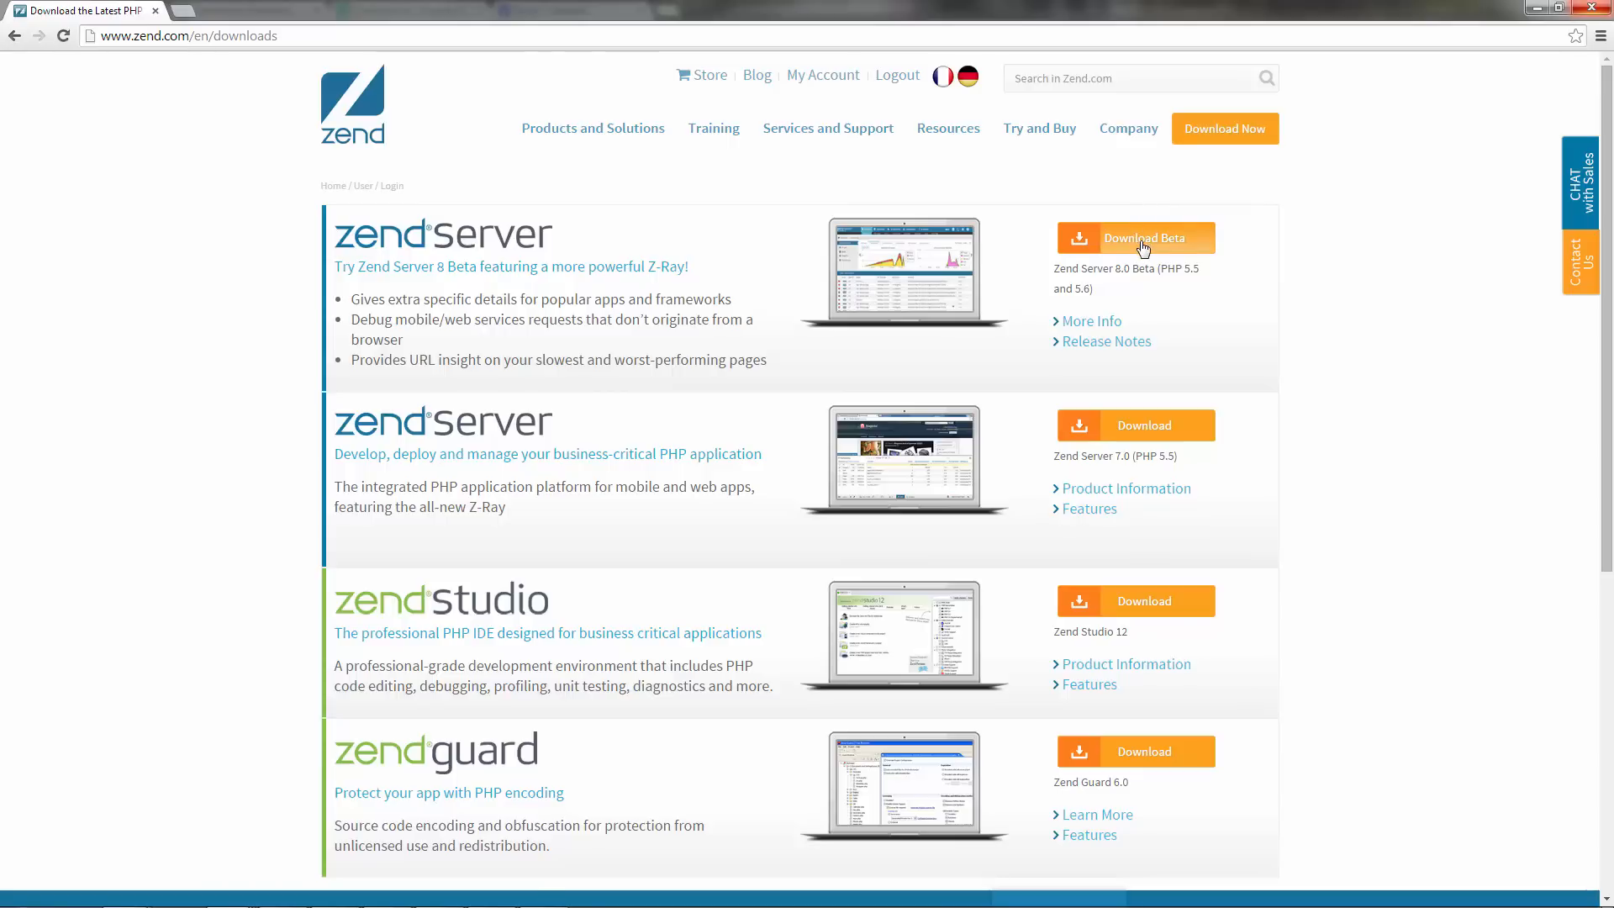
Choose Zend Server 8 Beta for Windows and start downloading the PHP 5.6 build.
left_click(1135, 237)
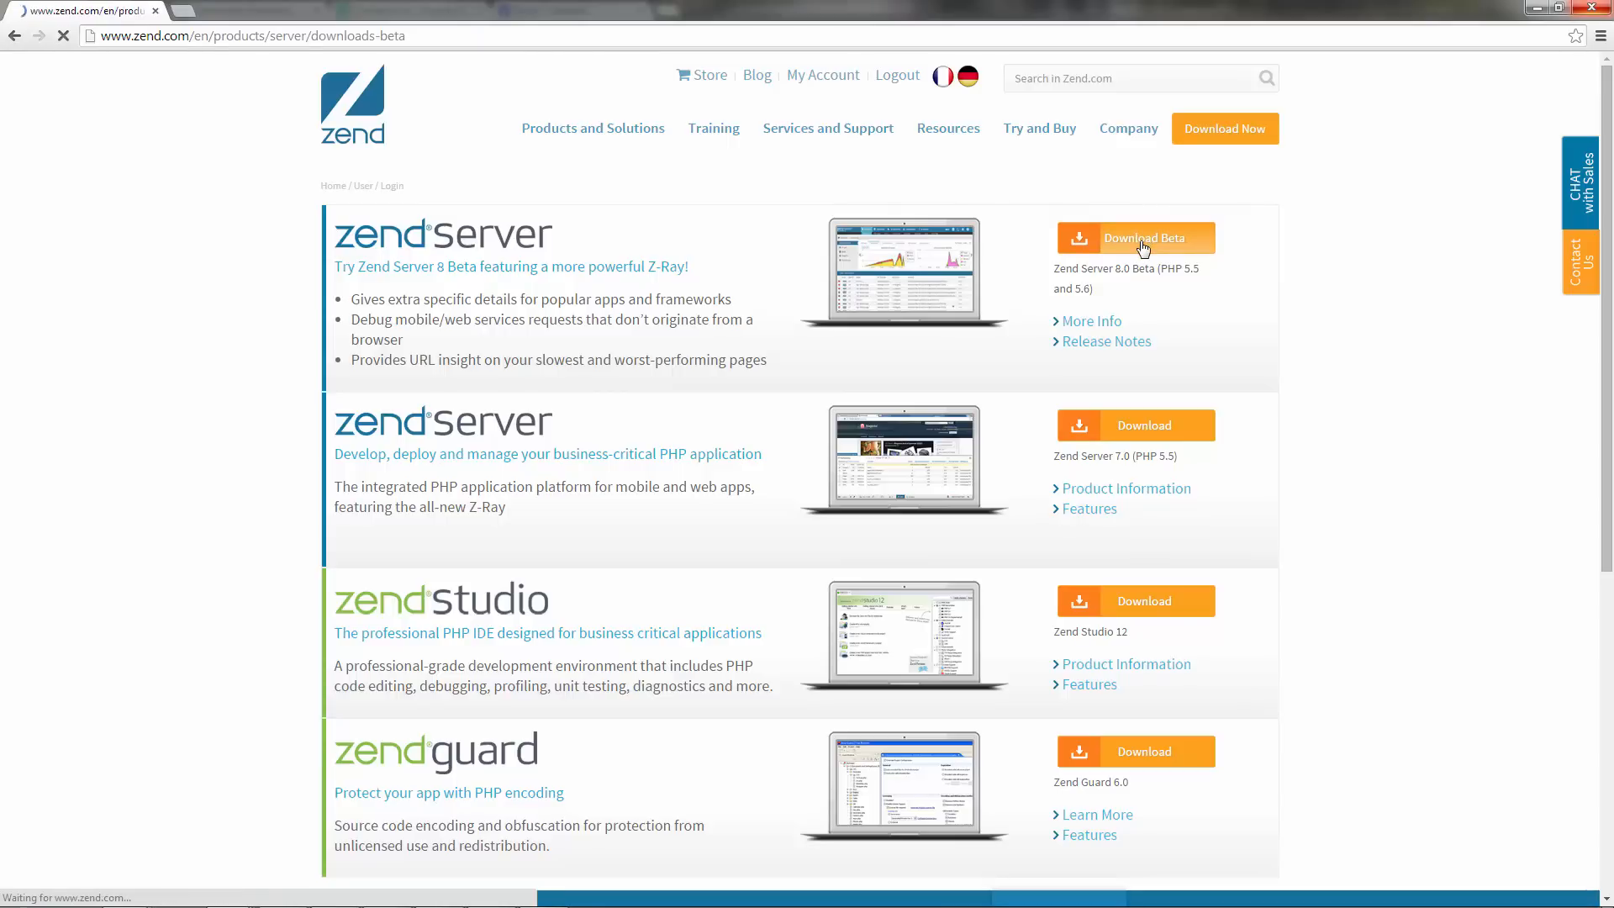
left_click(1135, 237)
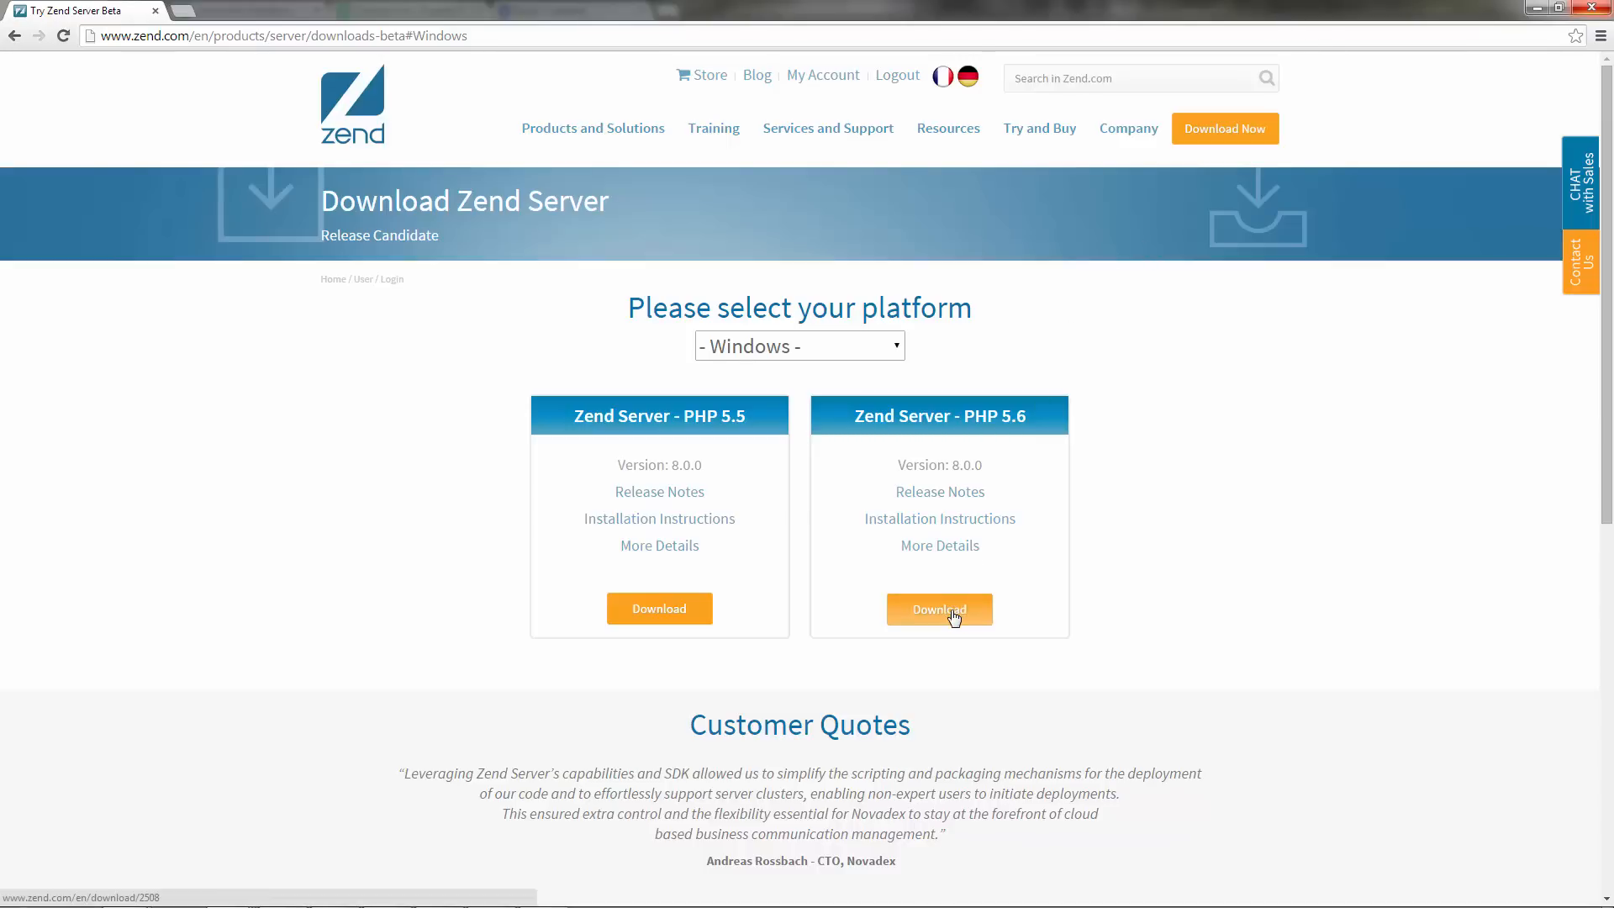
left_click(939, 609)
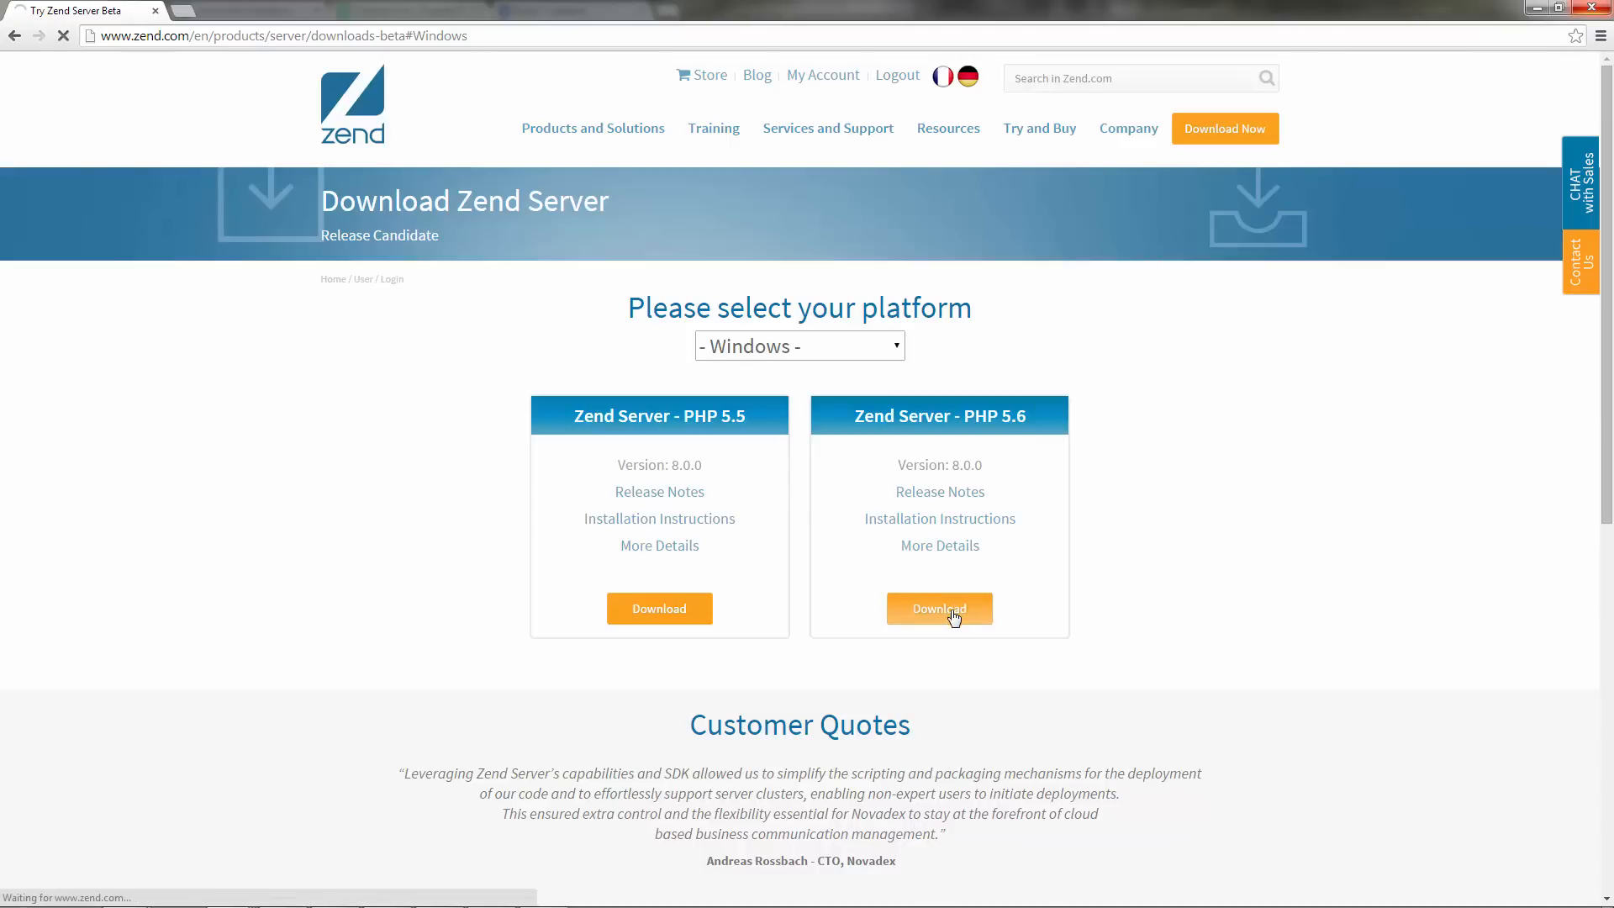
left_click(938, 609)
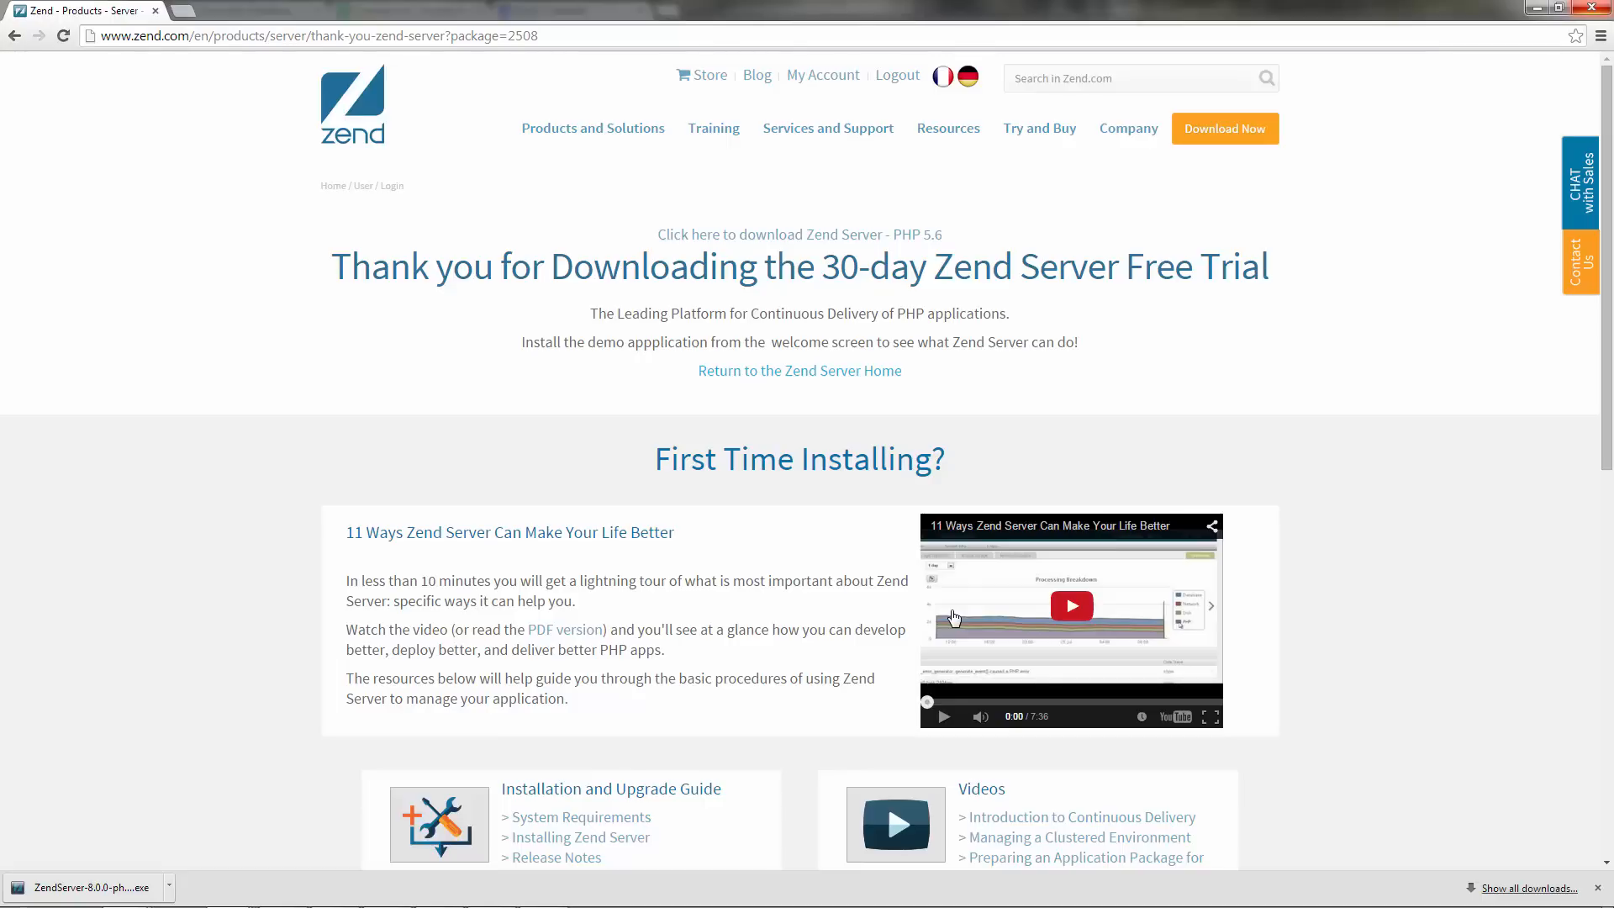
Run the downloaded Zend Server 8.0.0 .exe from the download bar, allowing it past the security warning.
left_click(82, 888)
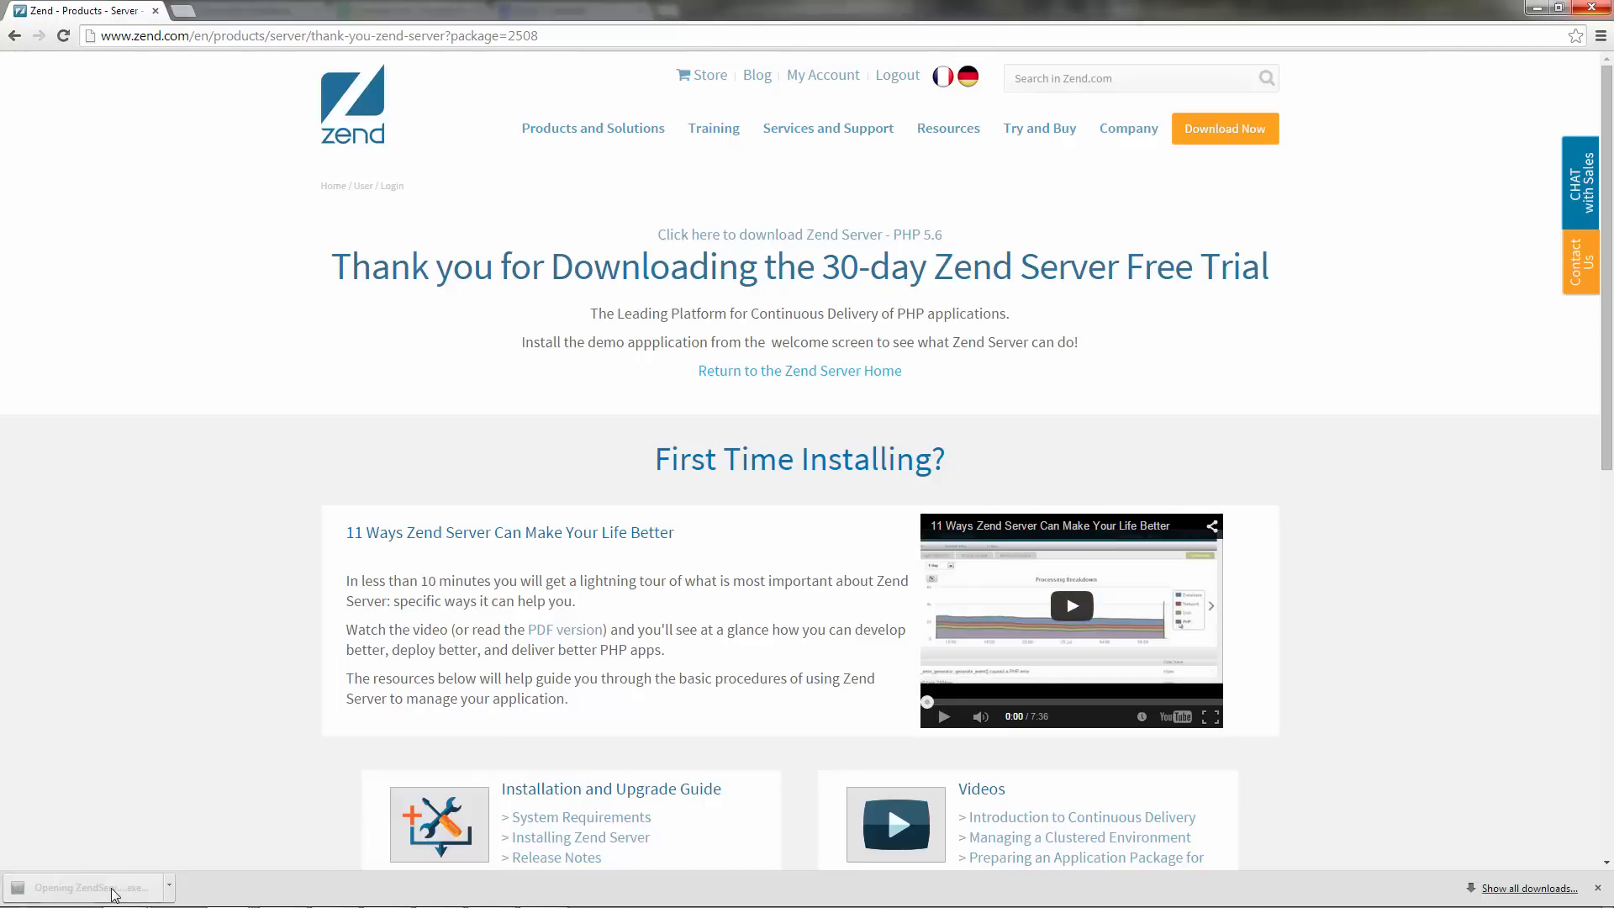
left_click(88, 888)
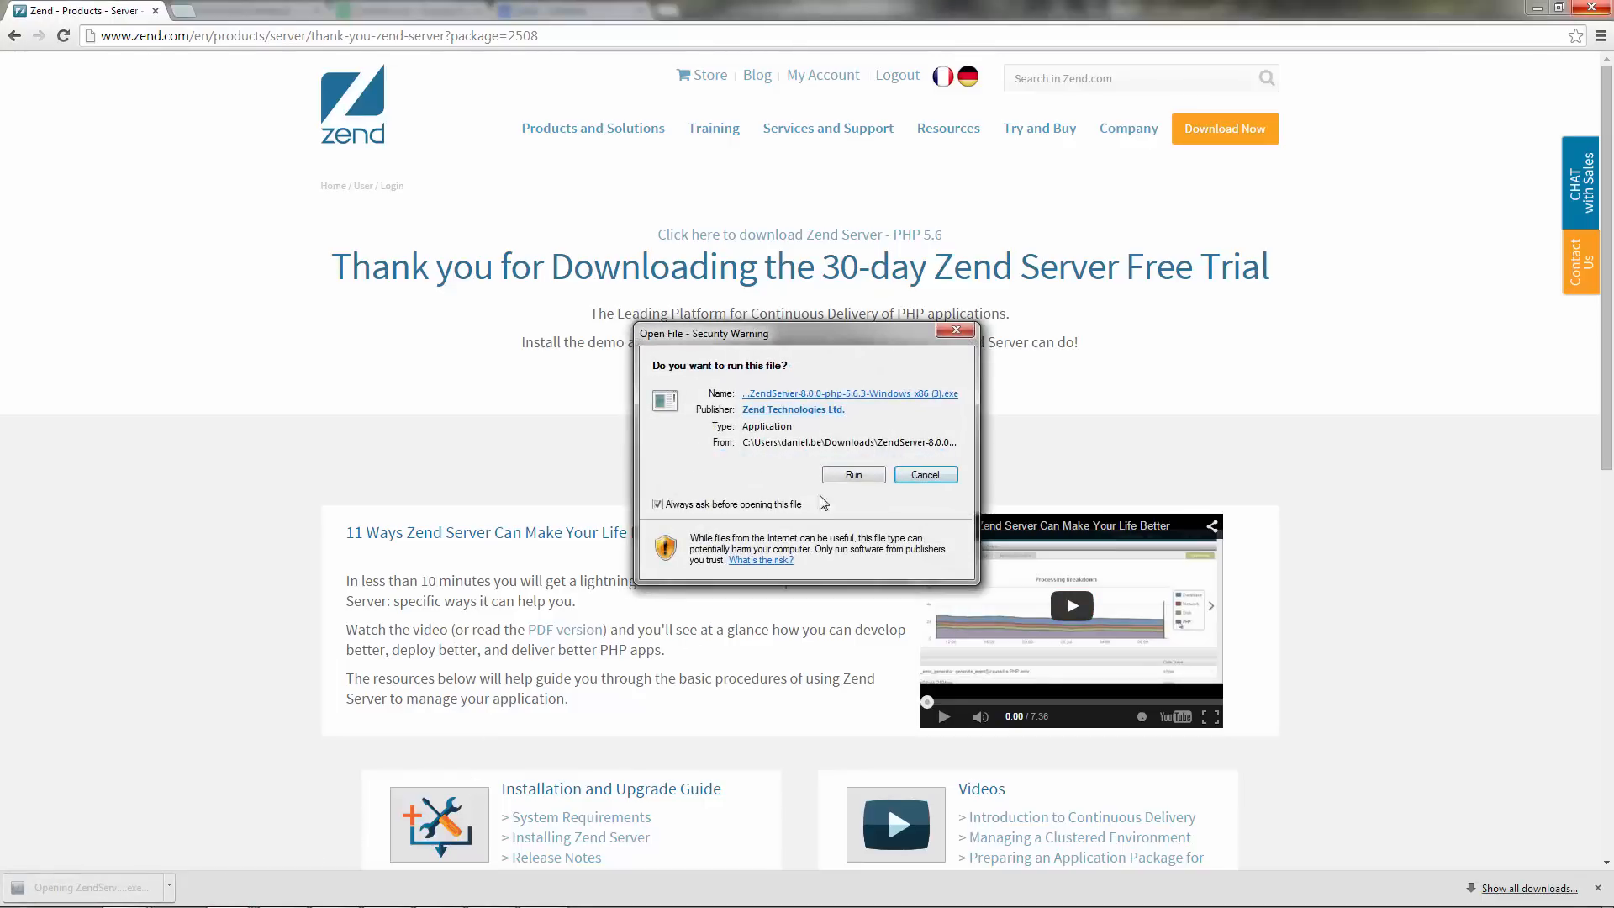
left_click(852, 474)
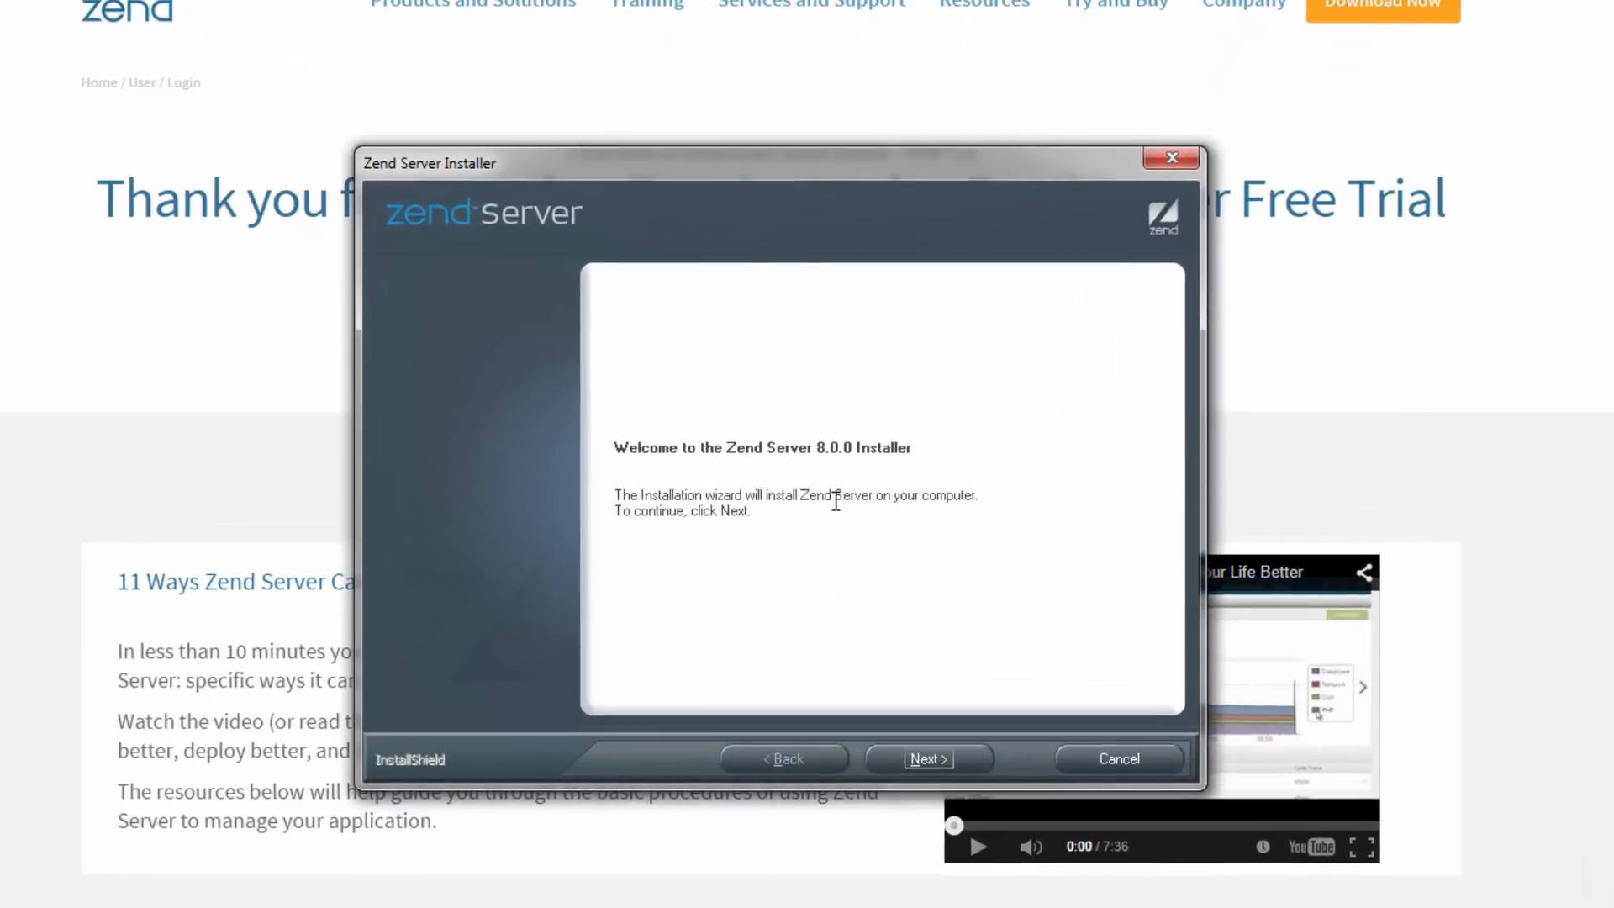
mouse_move(932, 713)
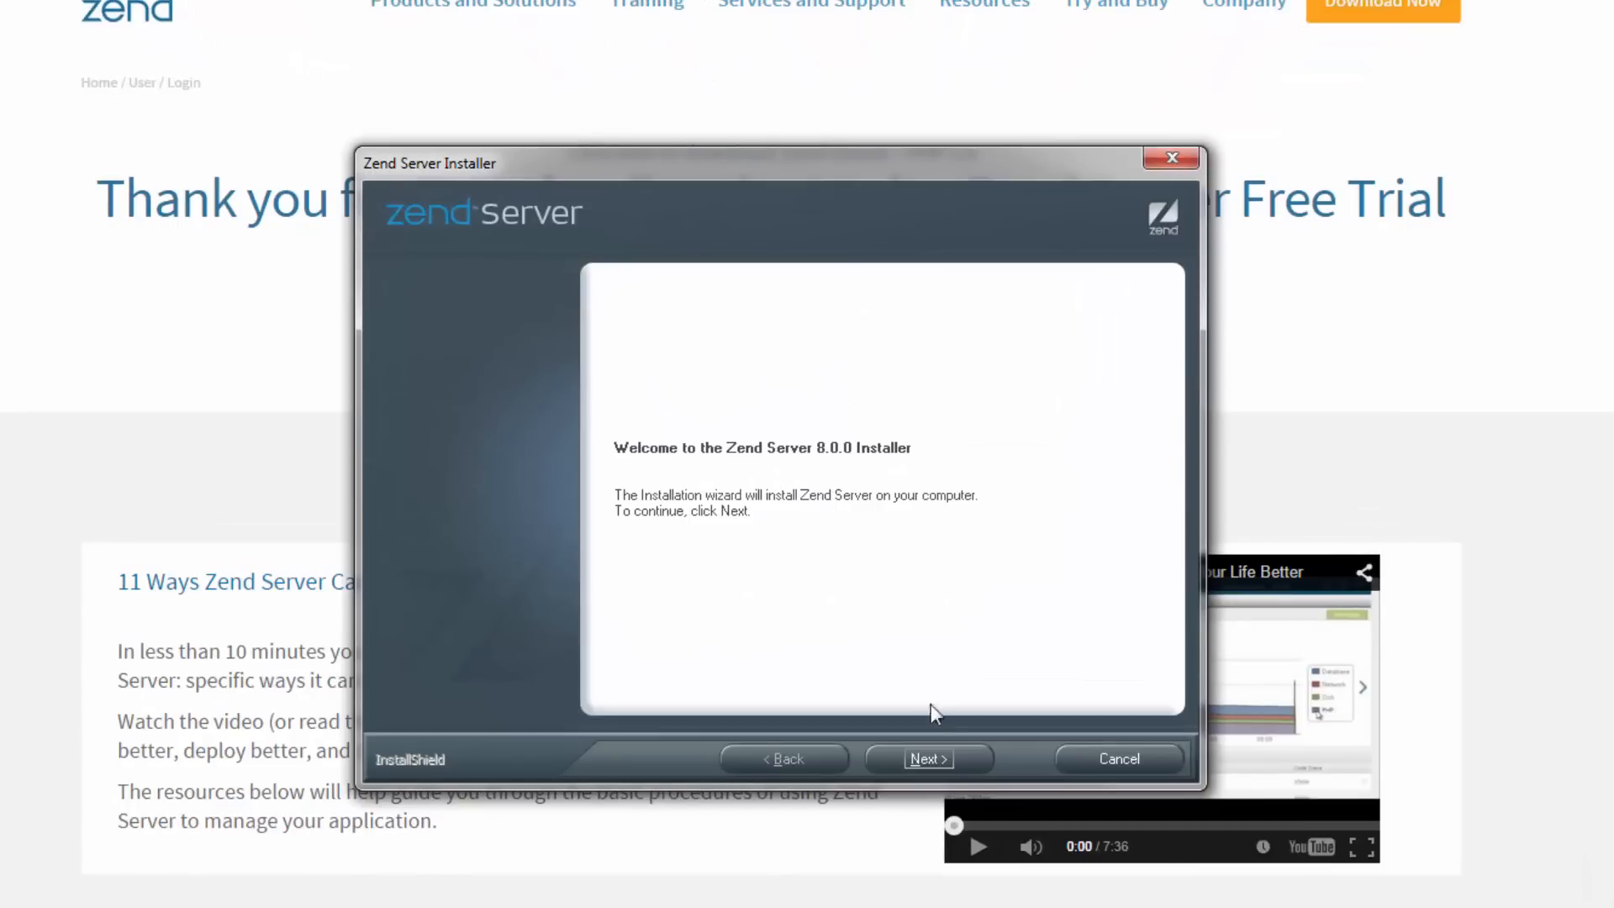
Move past the welcome screen and accept the license agreement terms to reach the setup type choice.
left_click(928, 759)
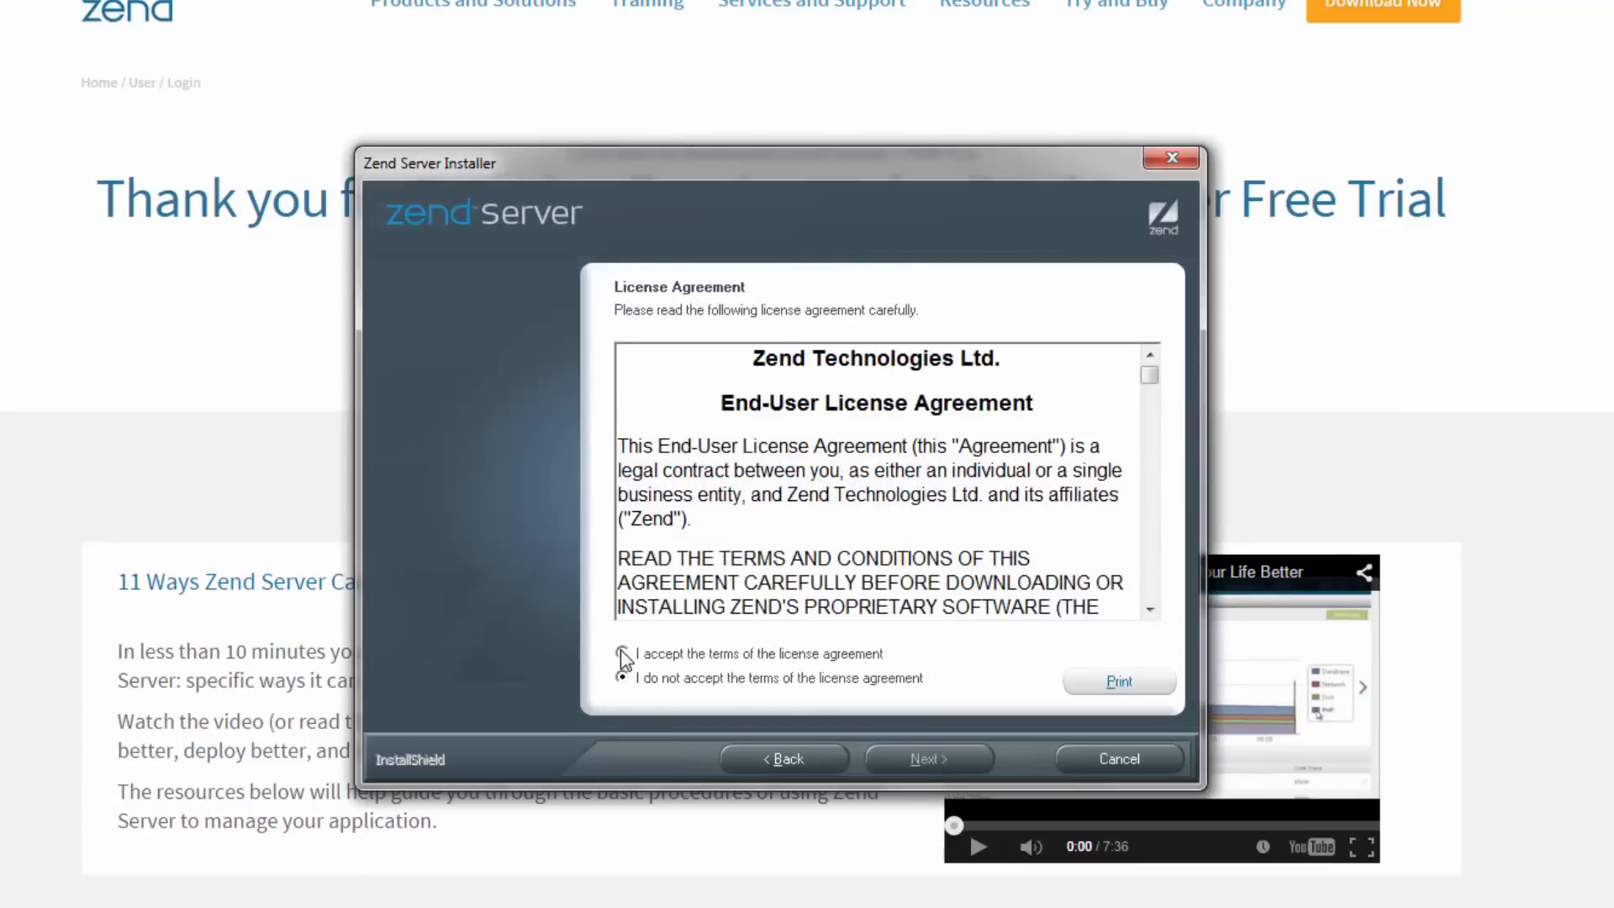
left_click(622, 655)
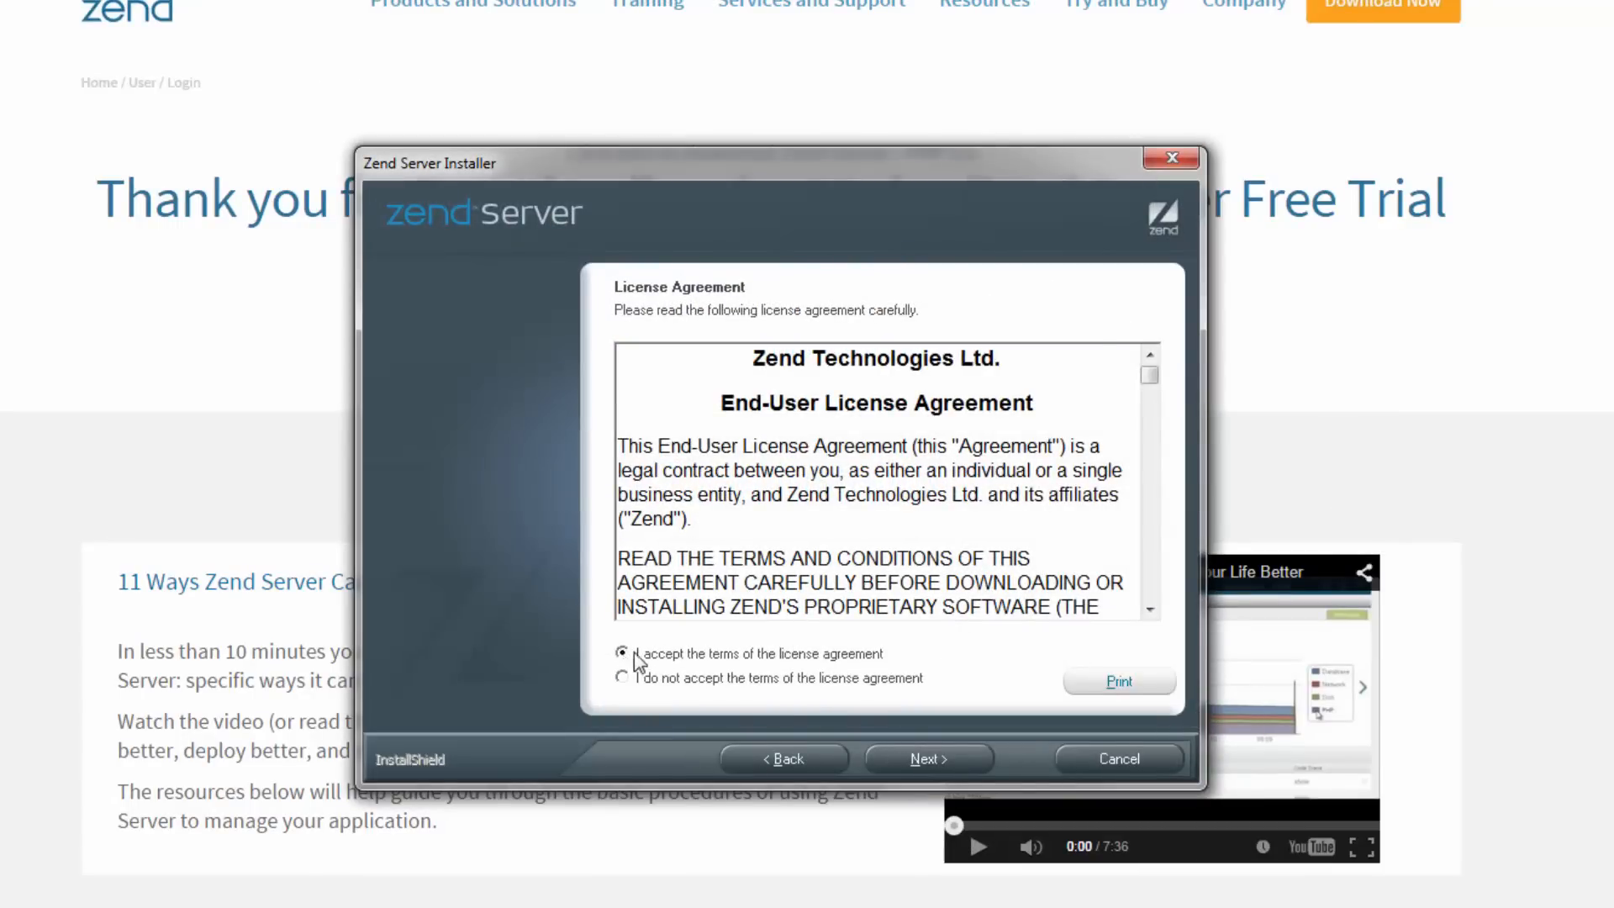
left_click(928, 758)
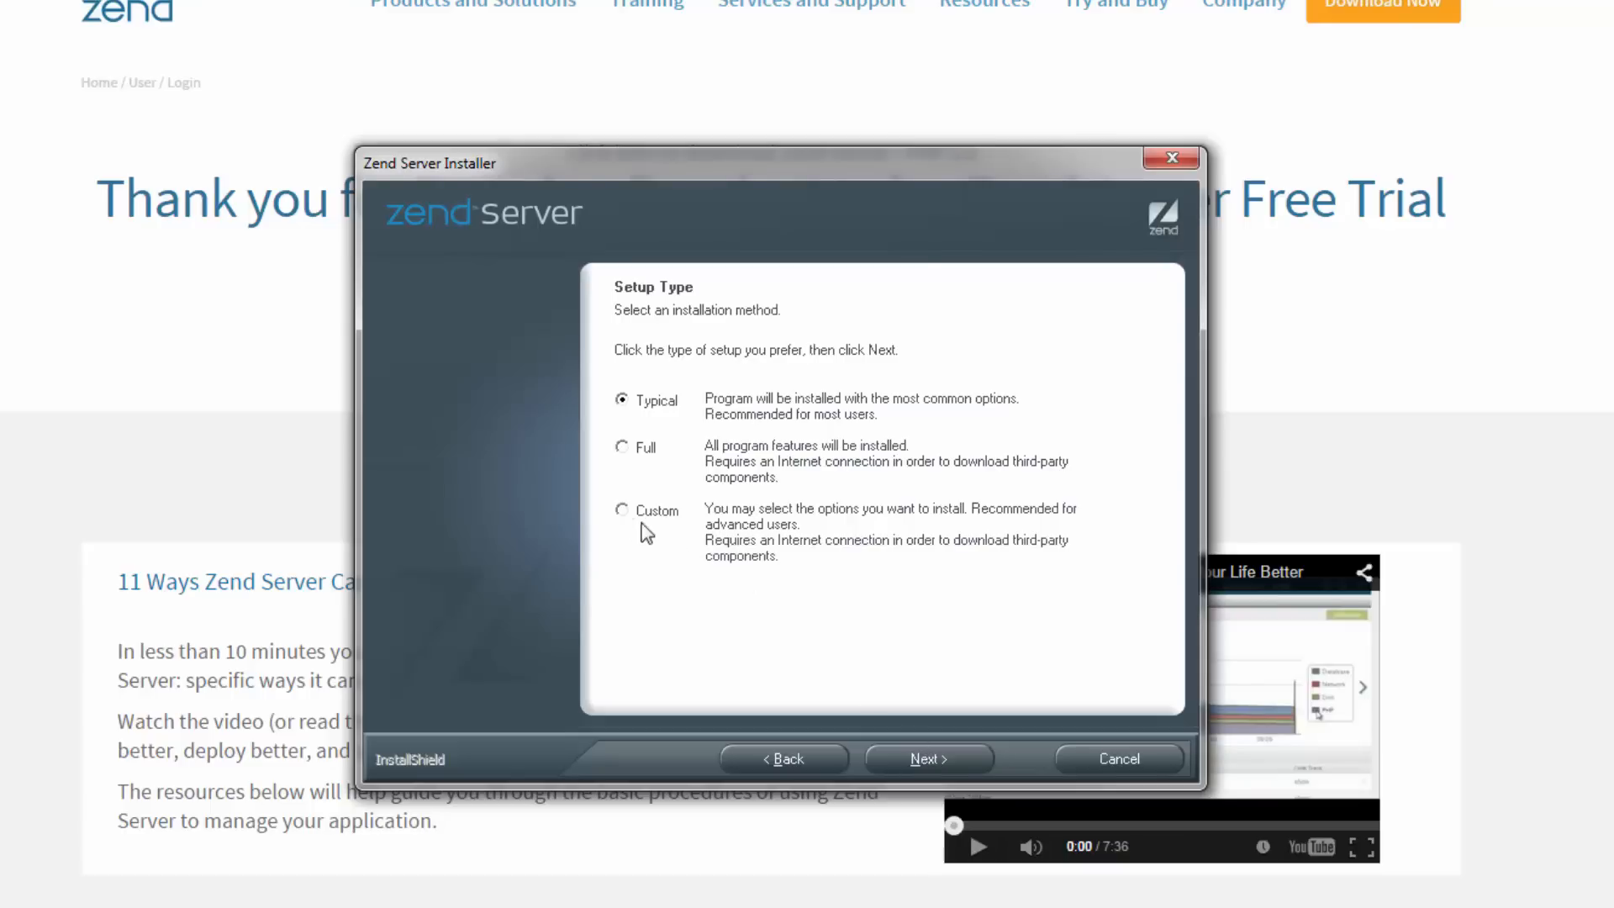
Peek at the Custom component list, then go back and continue with the Typical setup type.
left_click(622, 510)
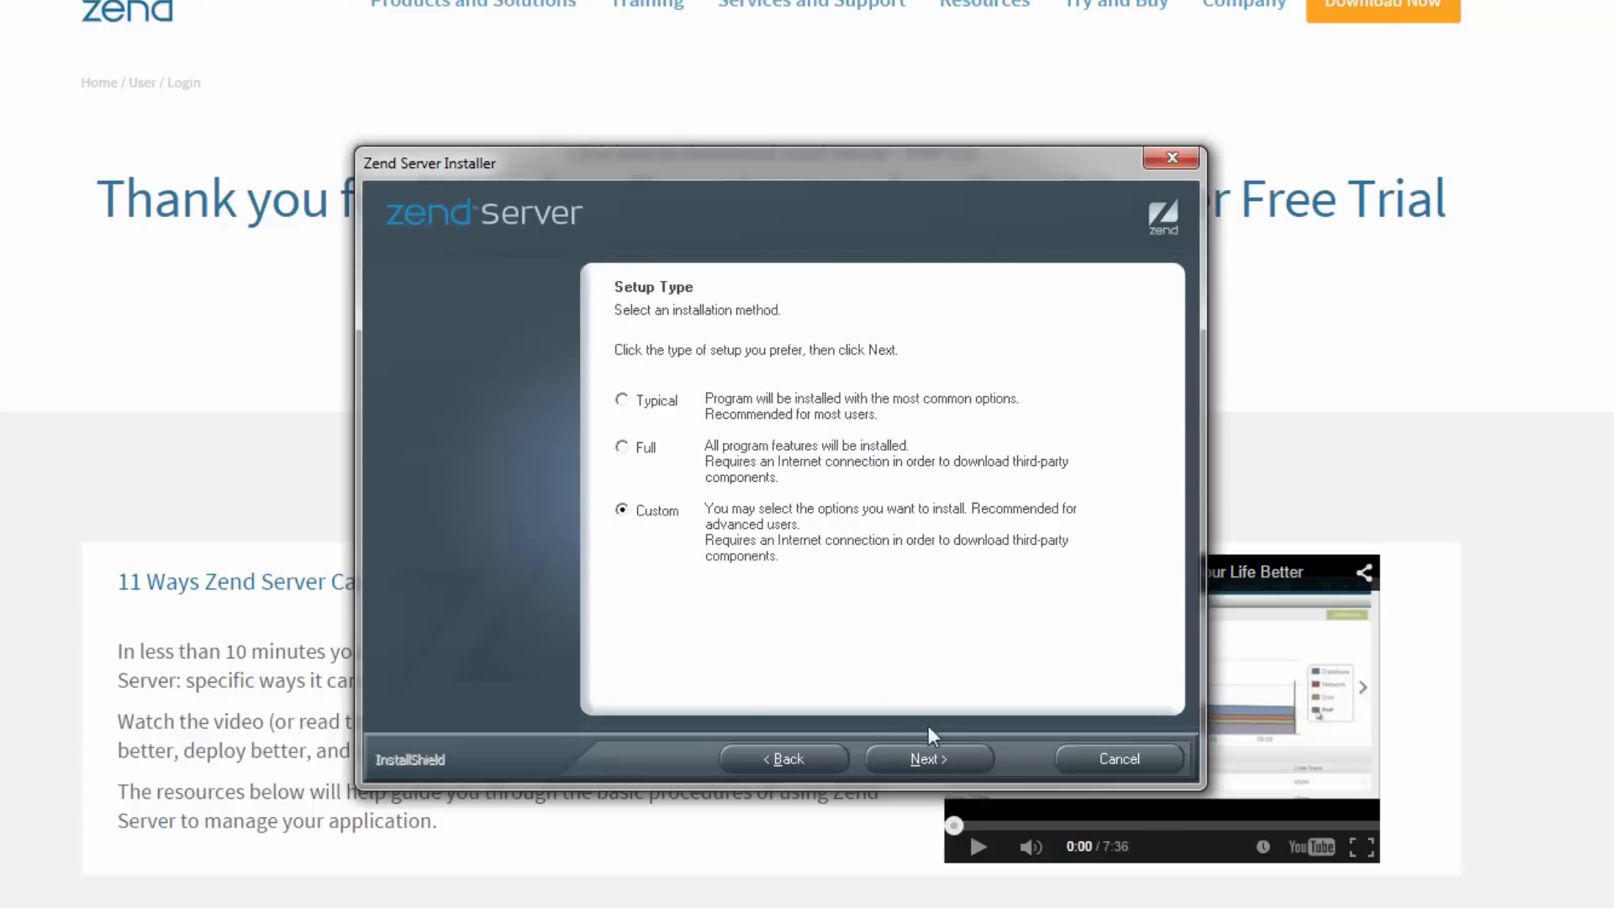
left_click(928, 759)
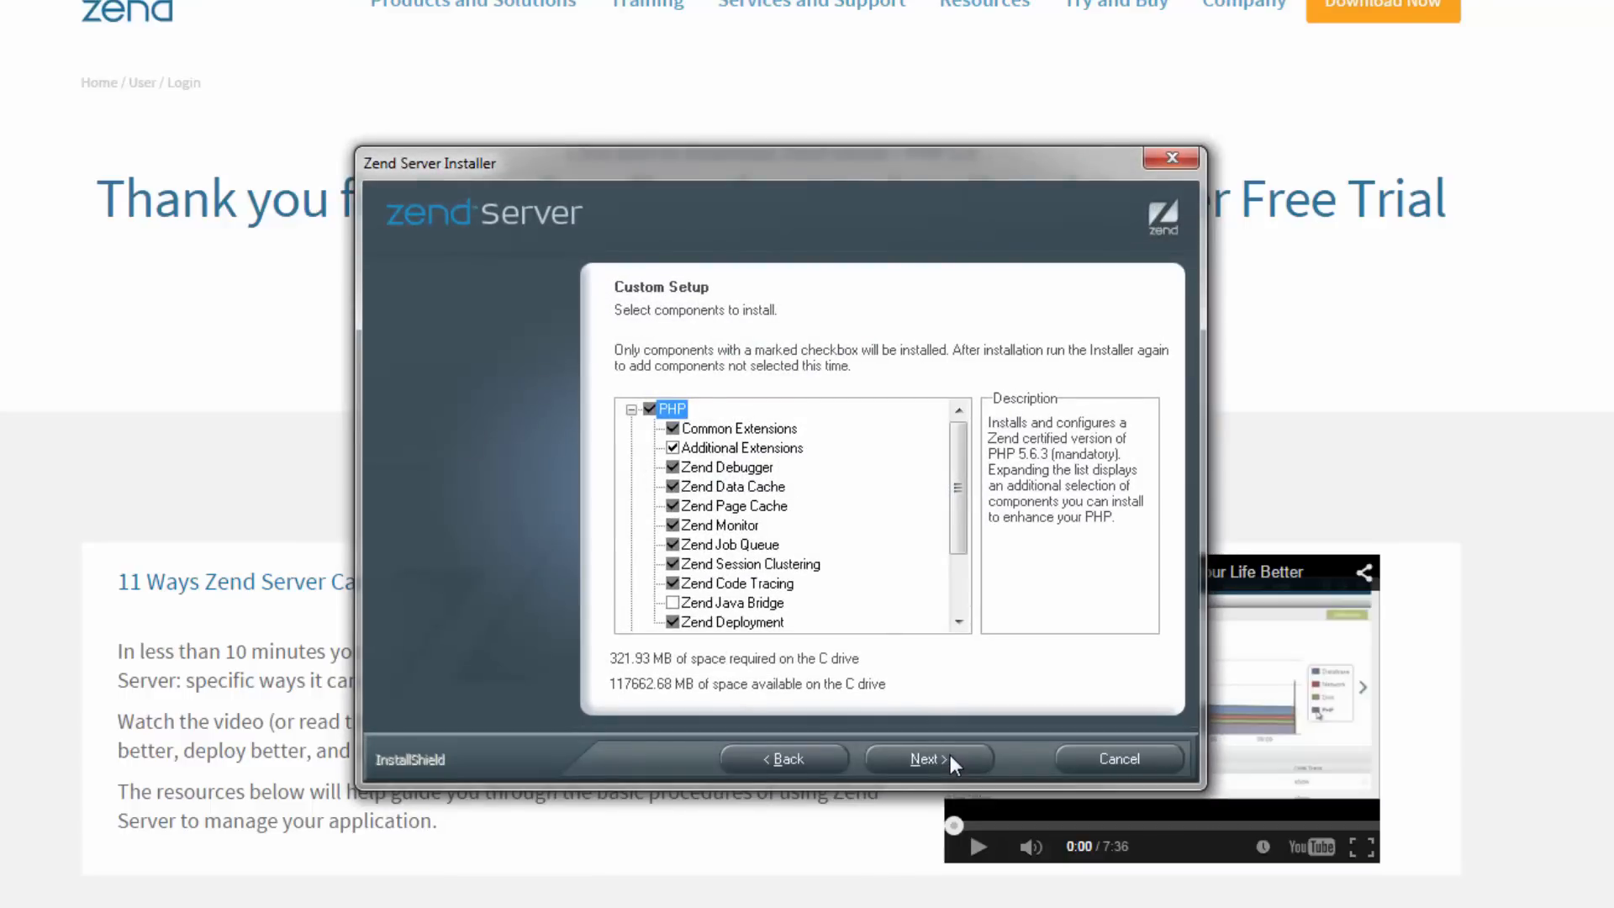
mouse_move(891, 760)
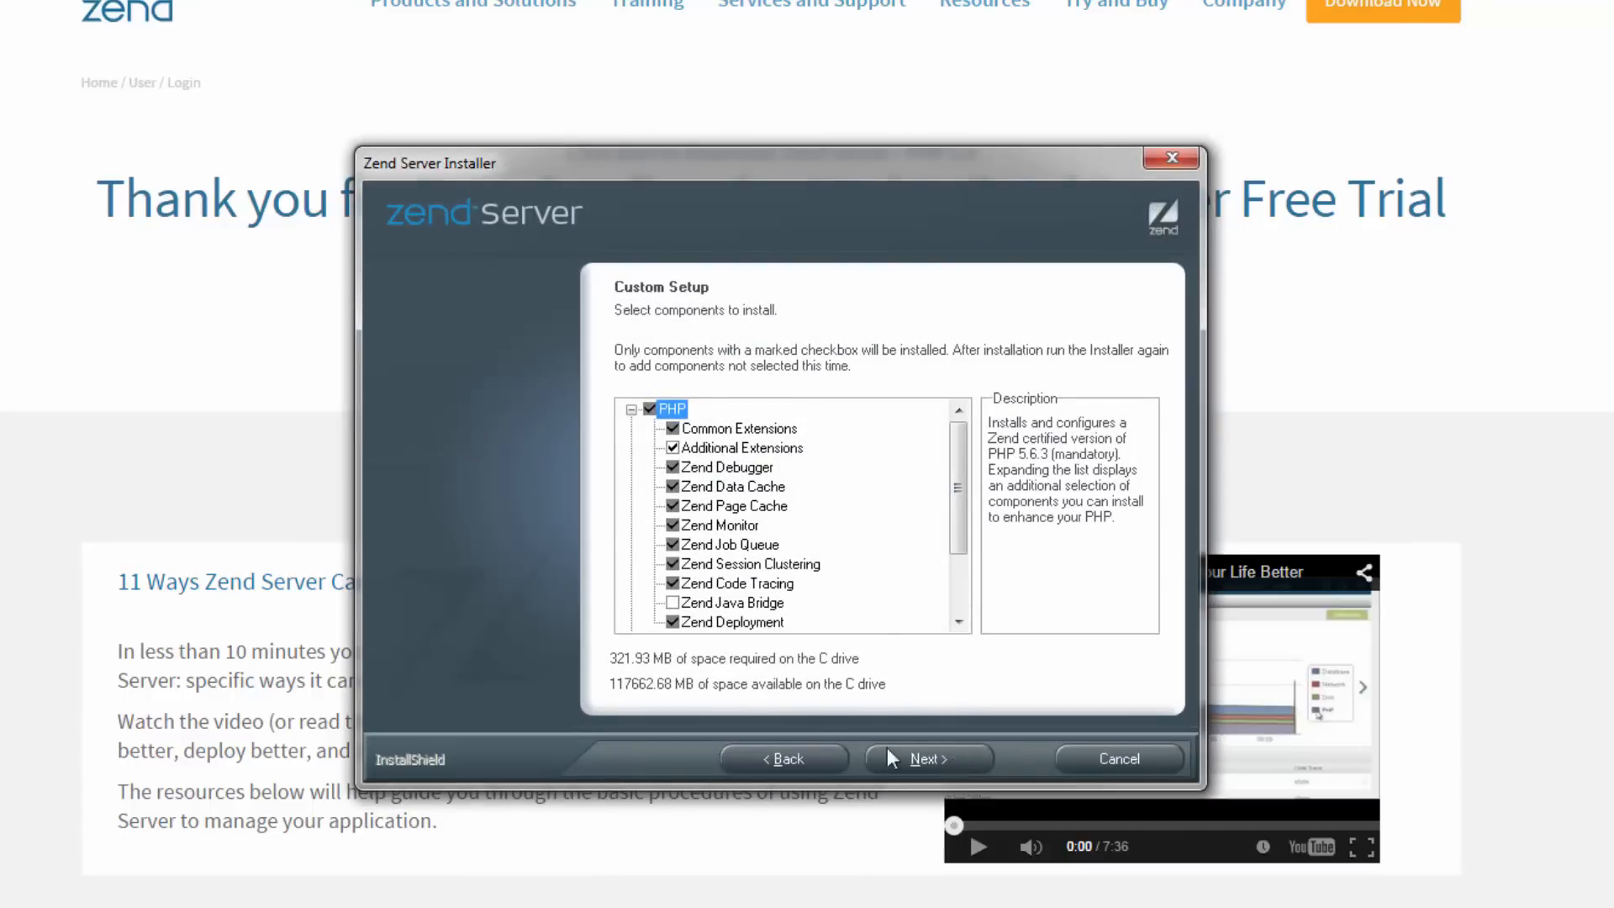
left_click(785, 758)
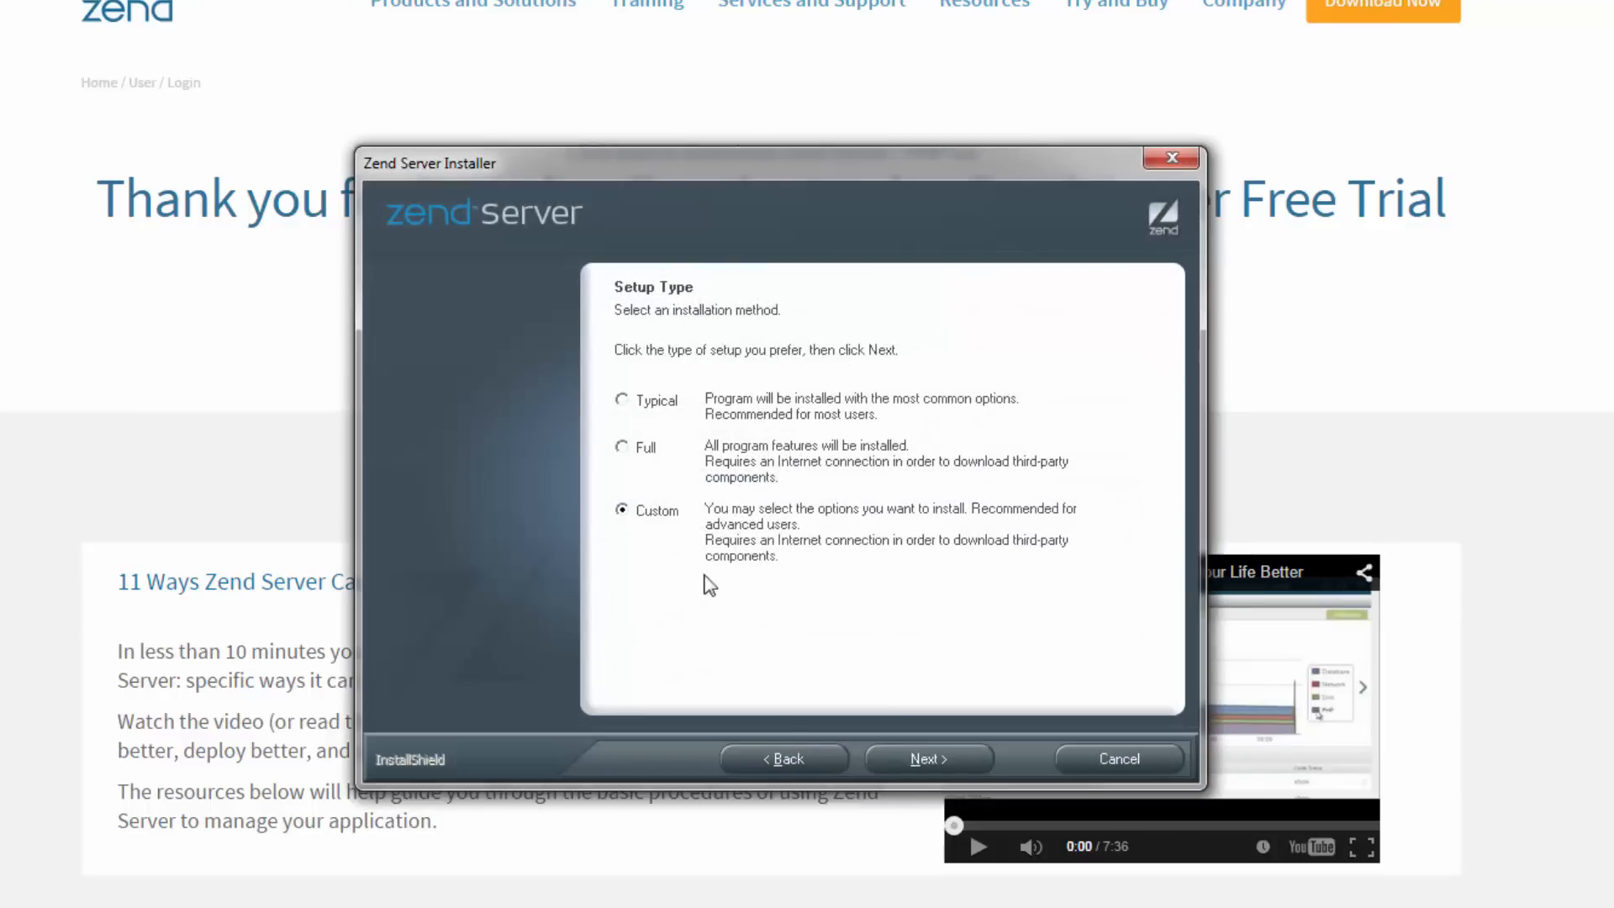
left_click(622, 401)
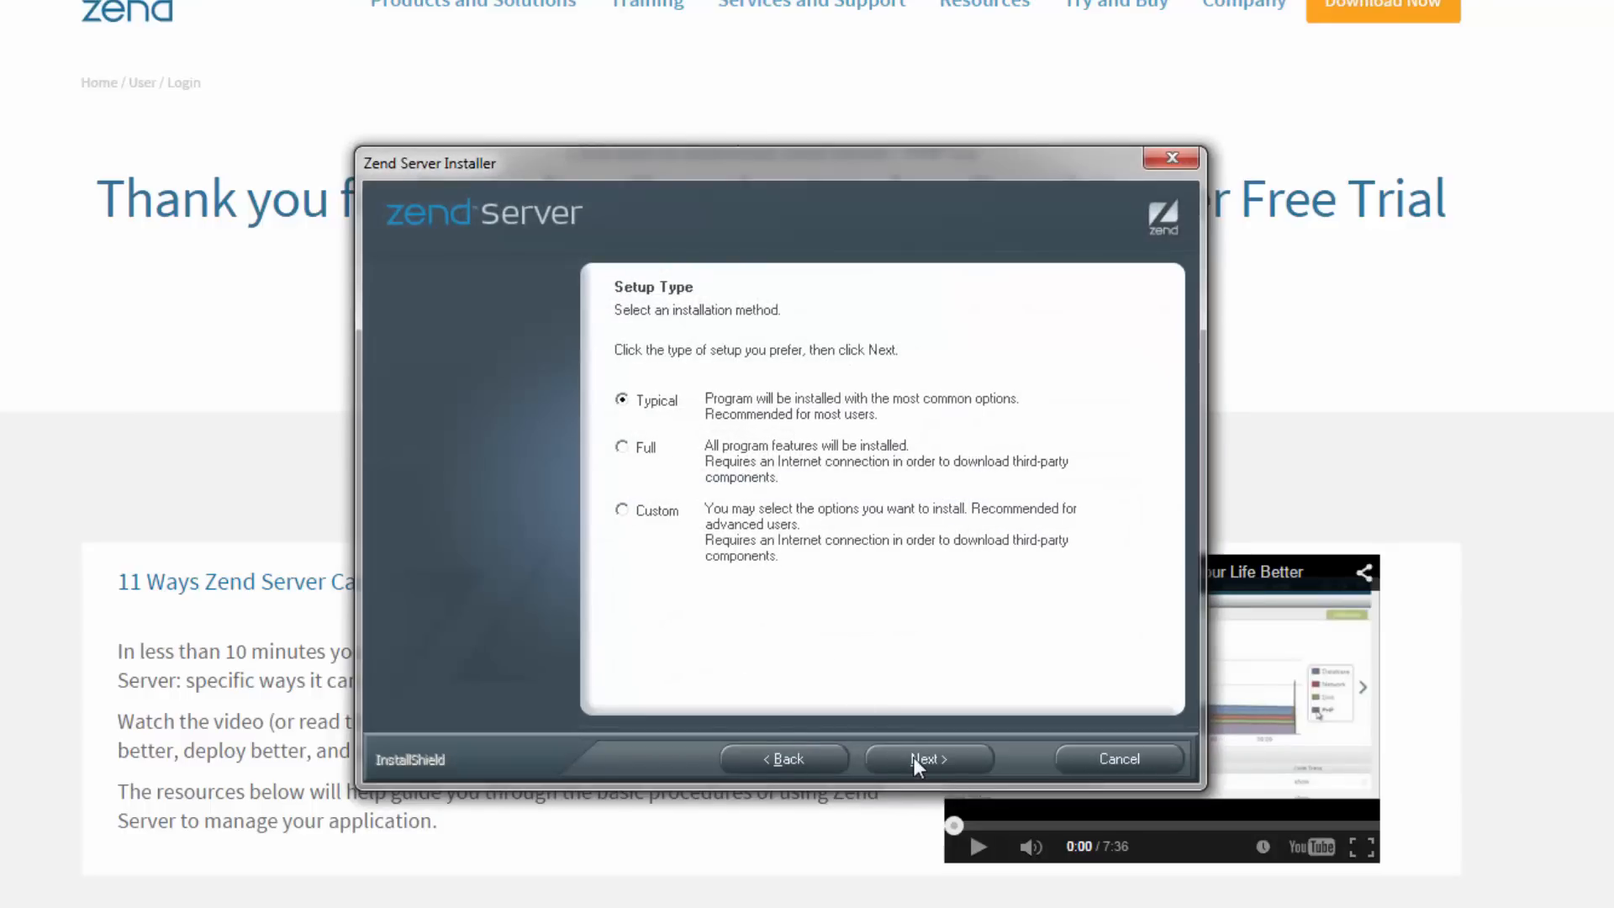
left_click(928, 758)
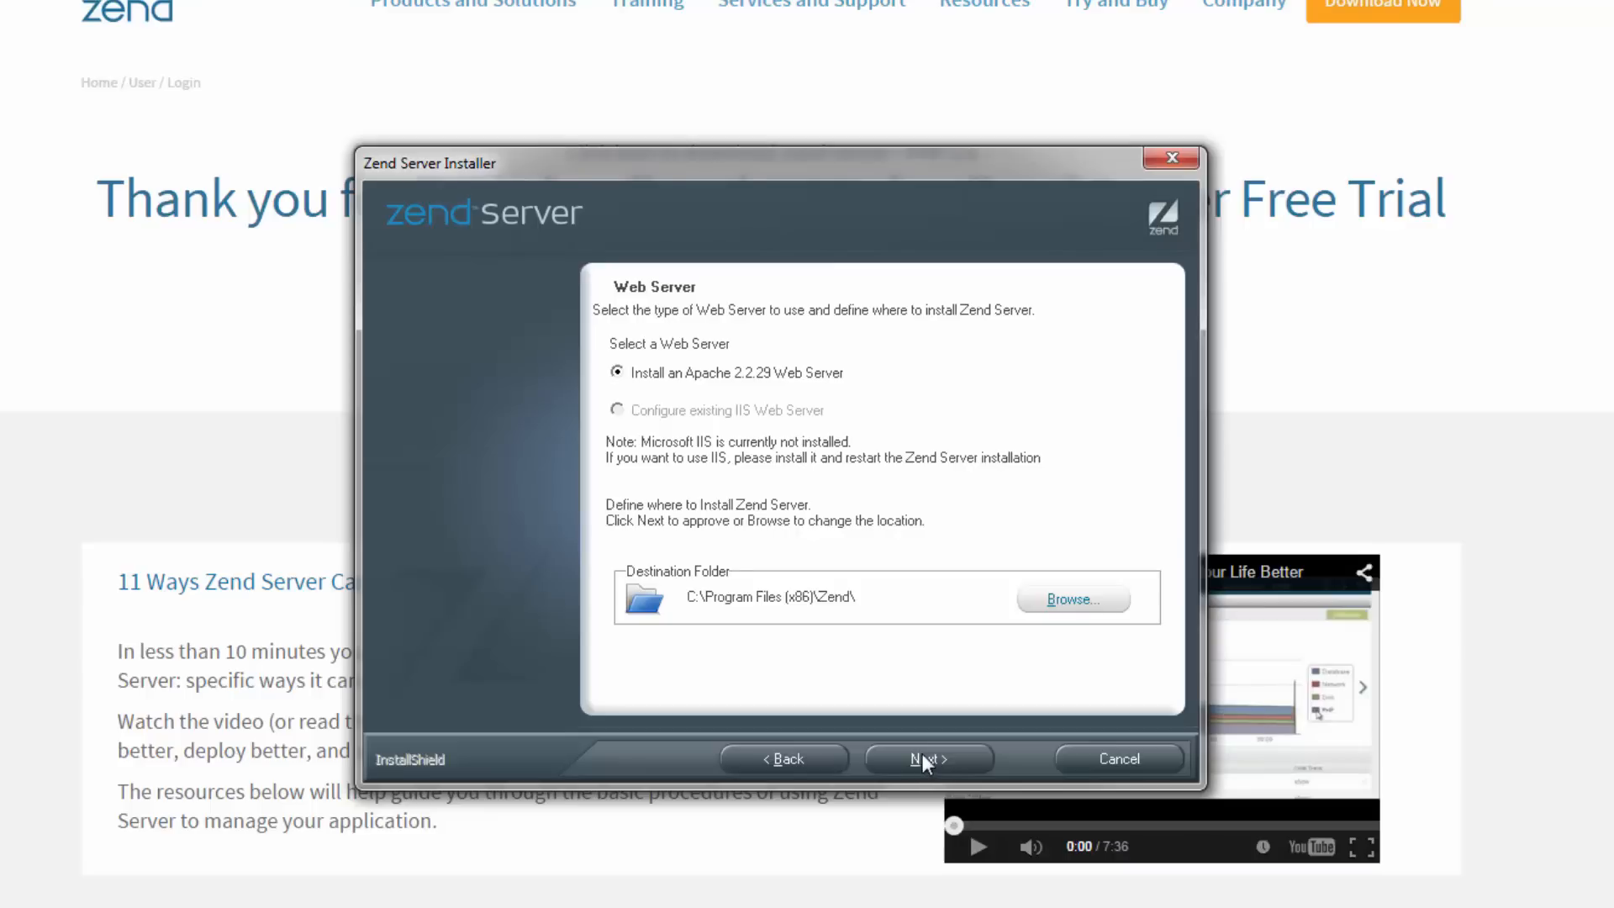
Keep Apache 2.2.29 in the default Zend folder and start installing, which flags port 80 as occupied.
left_click(928, 759)
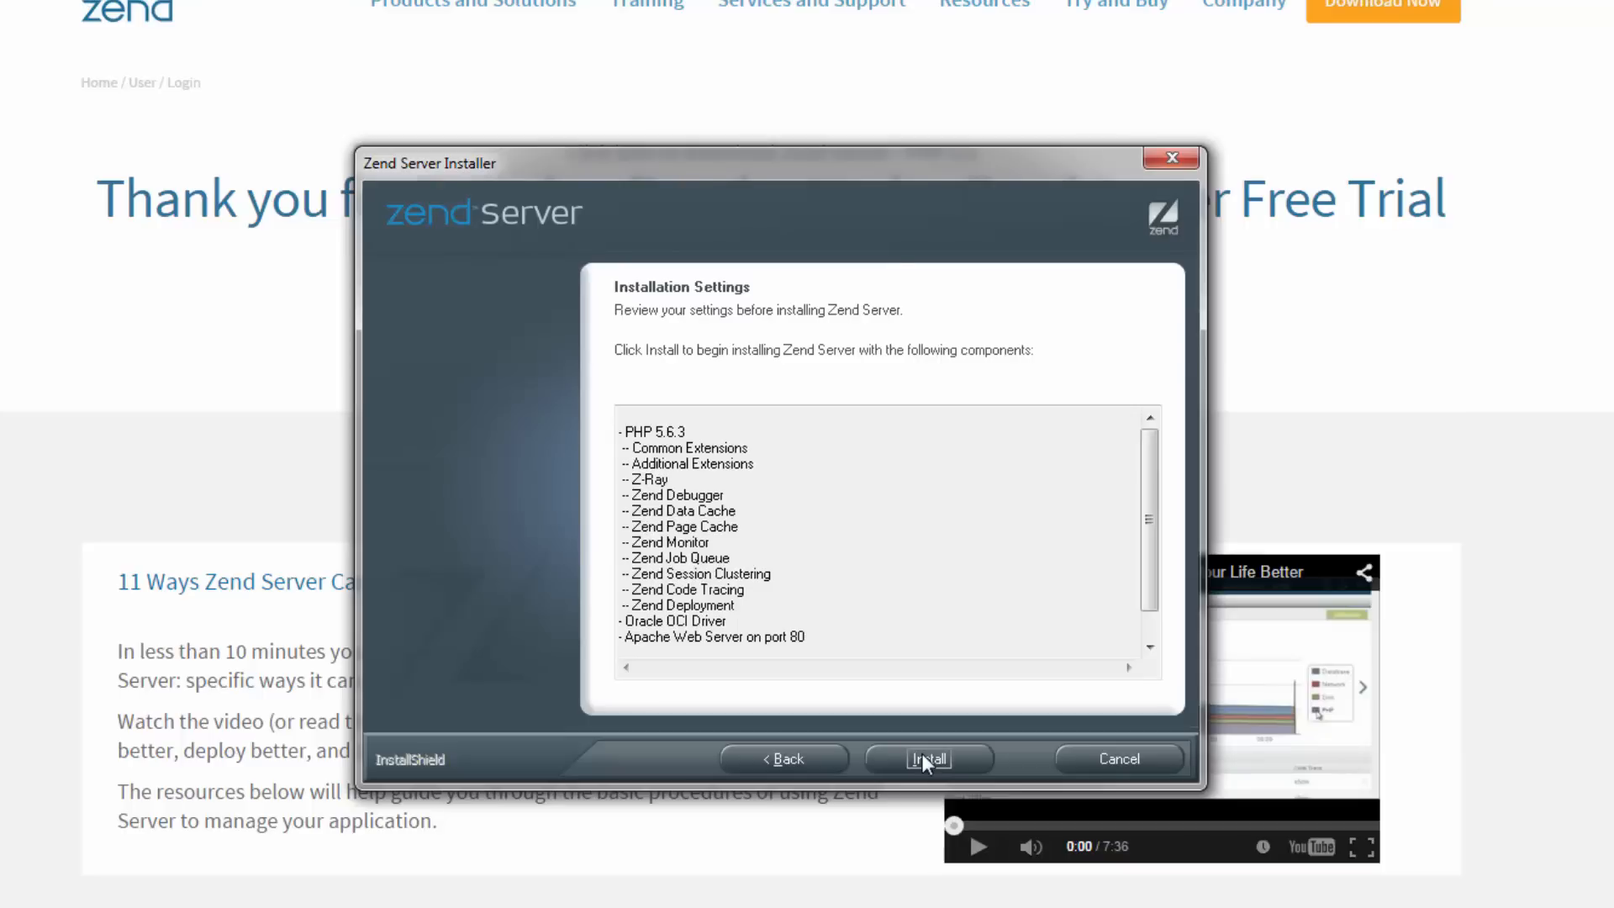
left_click(925, 759)
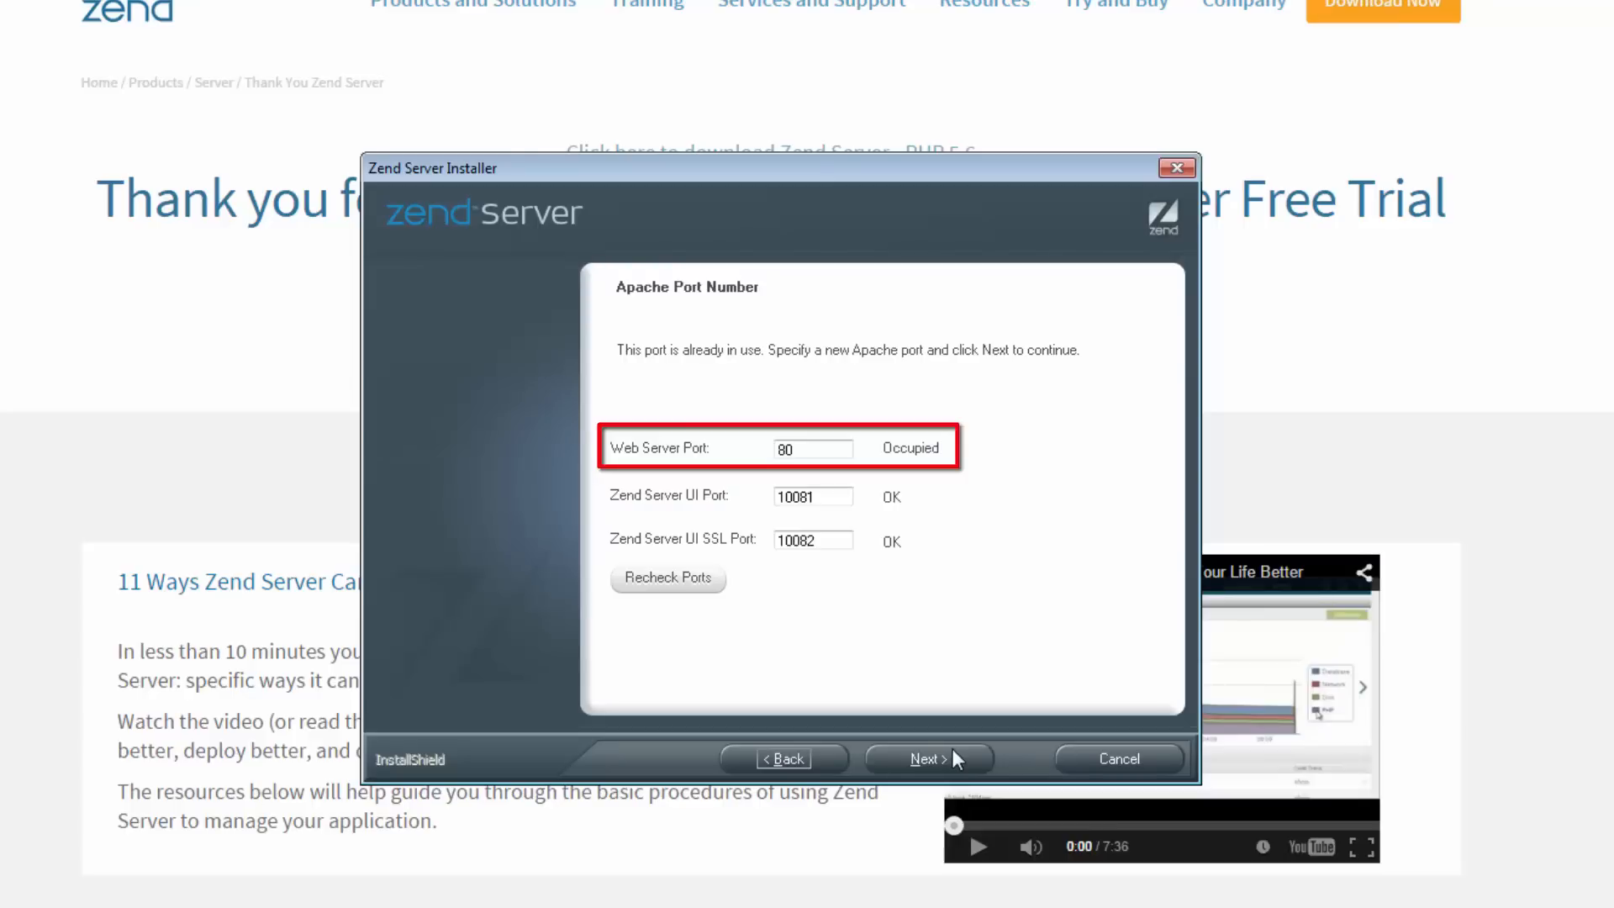
Set the Apache web server port to 88, recheck that it is free, and return to the installation summary.
left_click(812, 447)
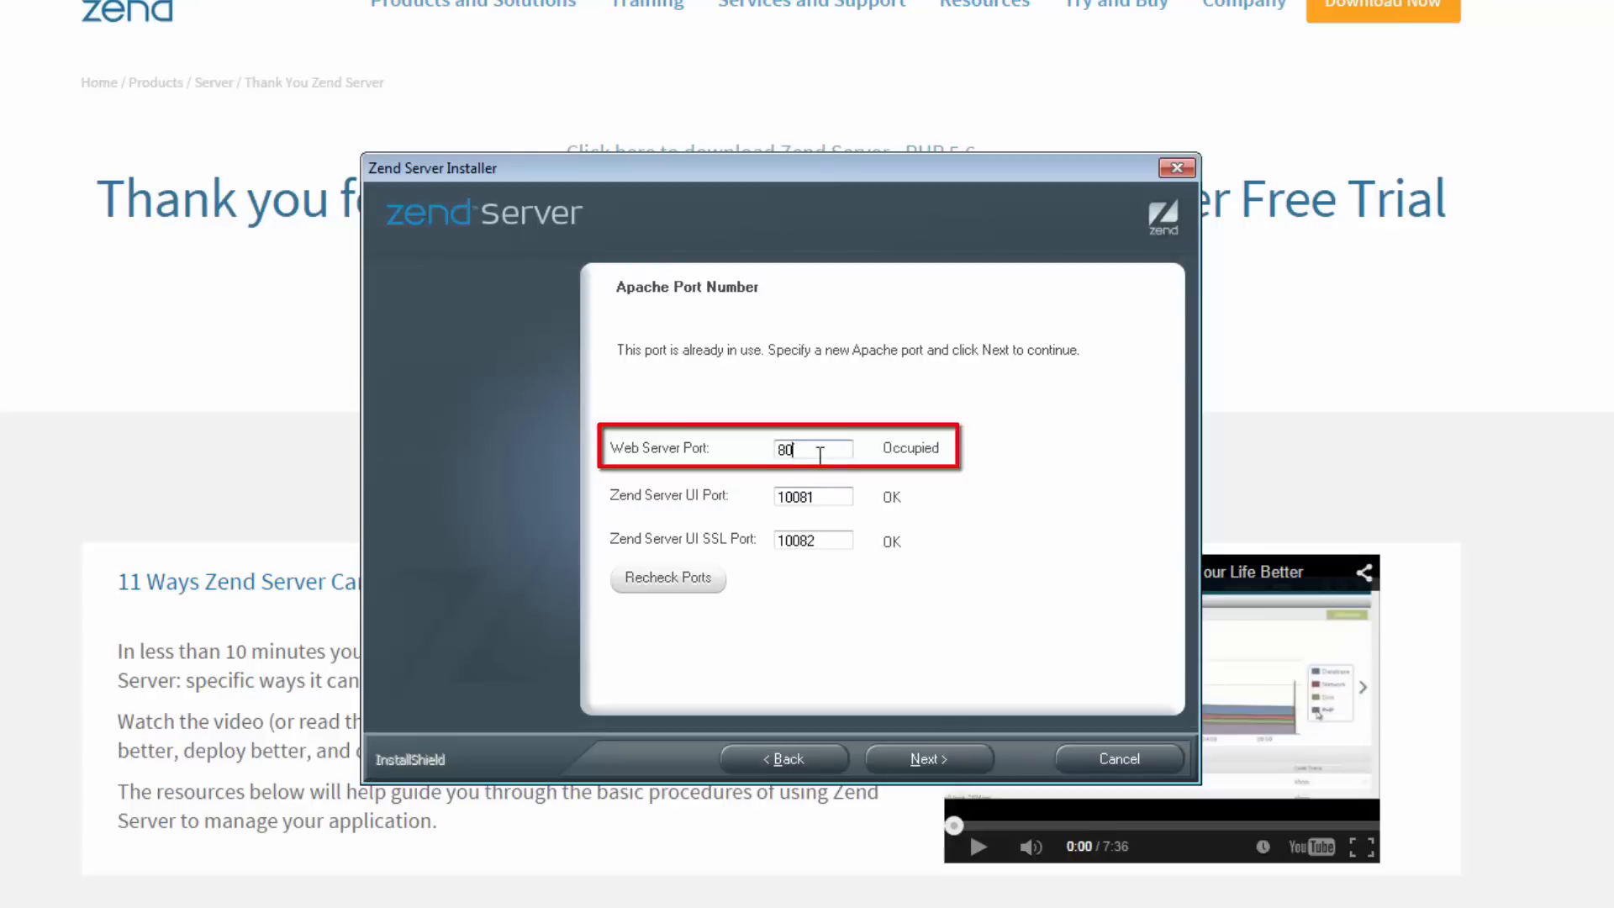
type("8")
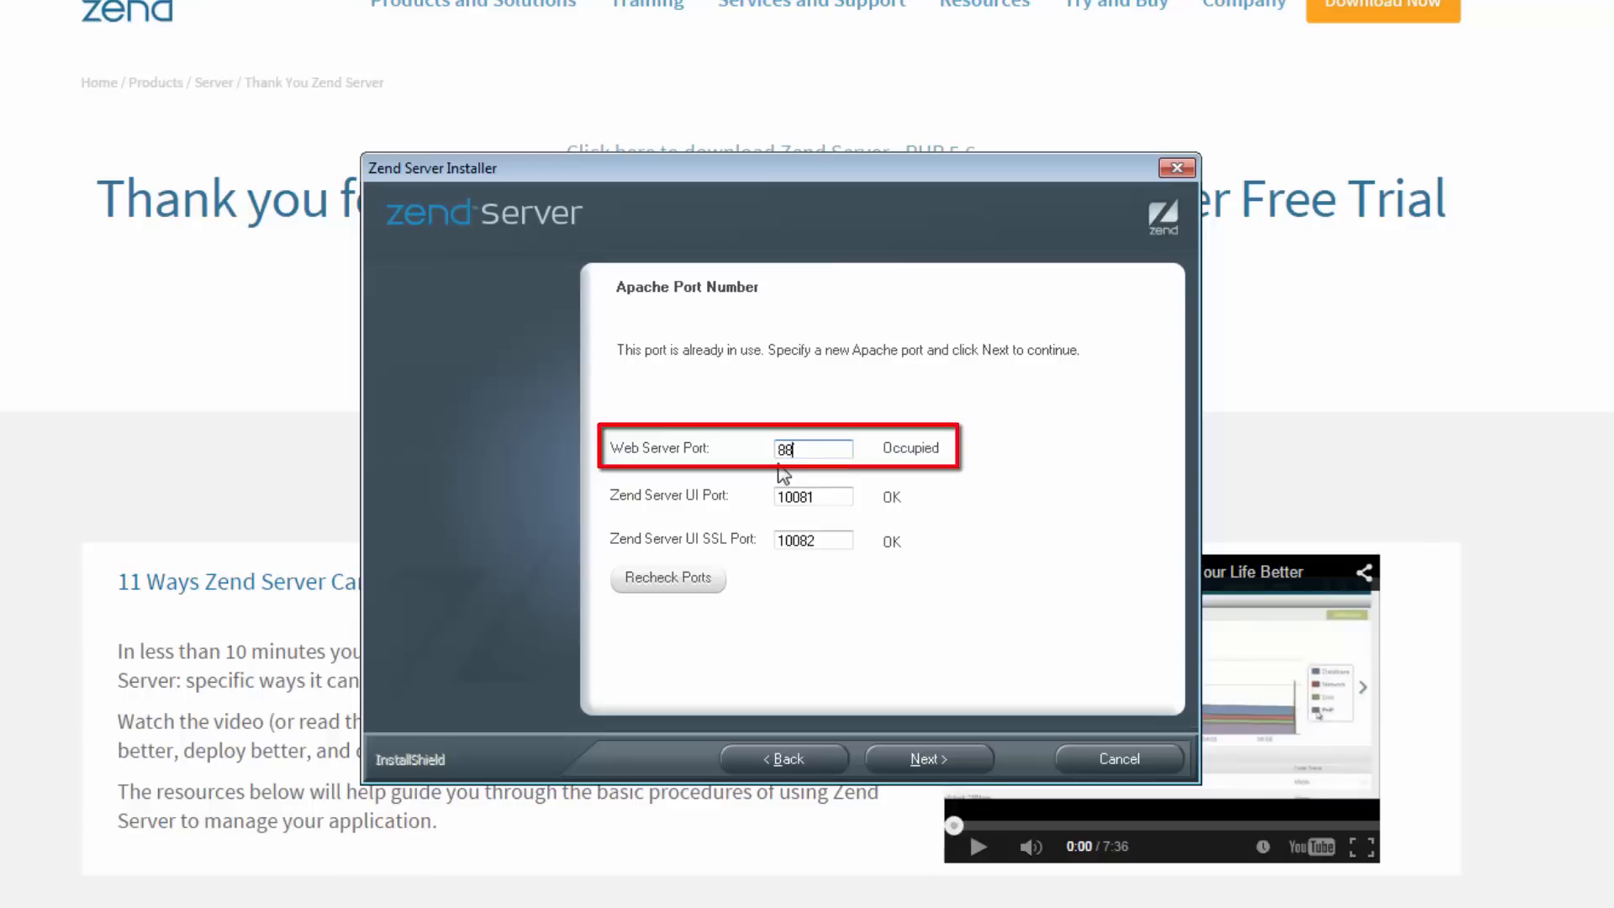
left_click(668, 577)
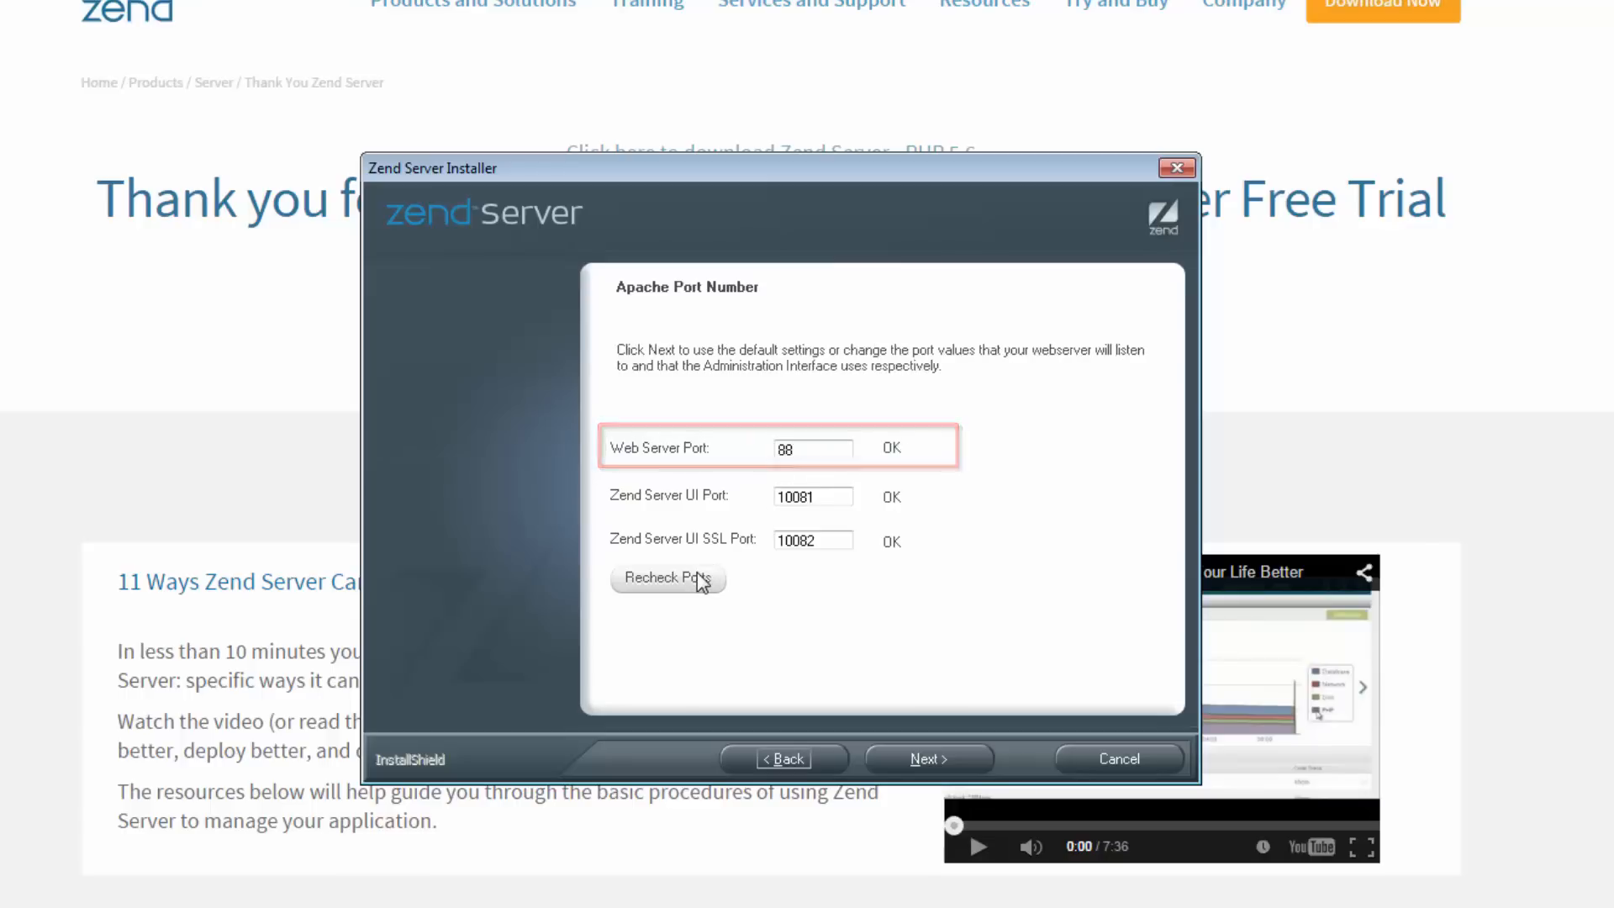
left_click(926, 758)
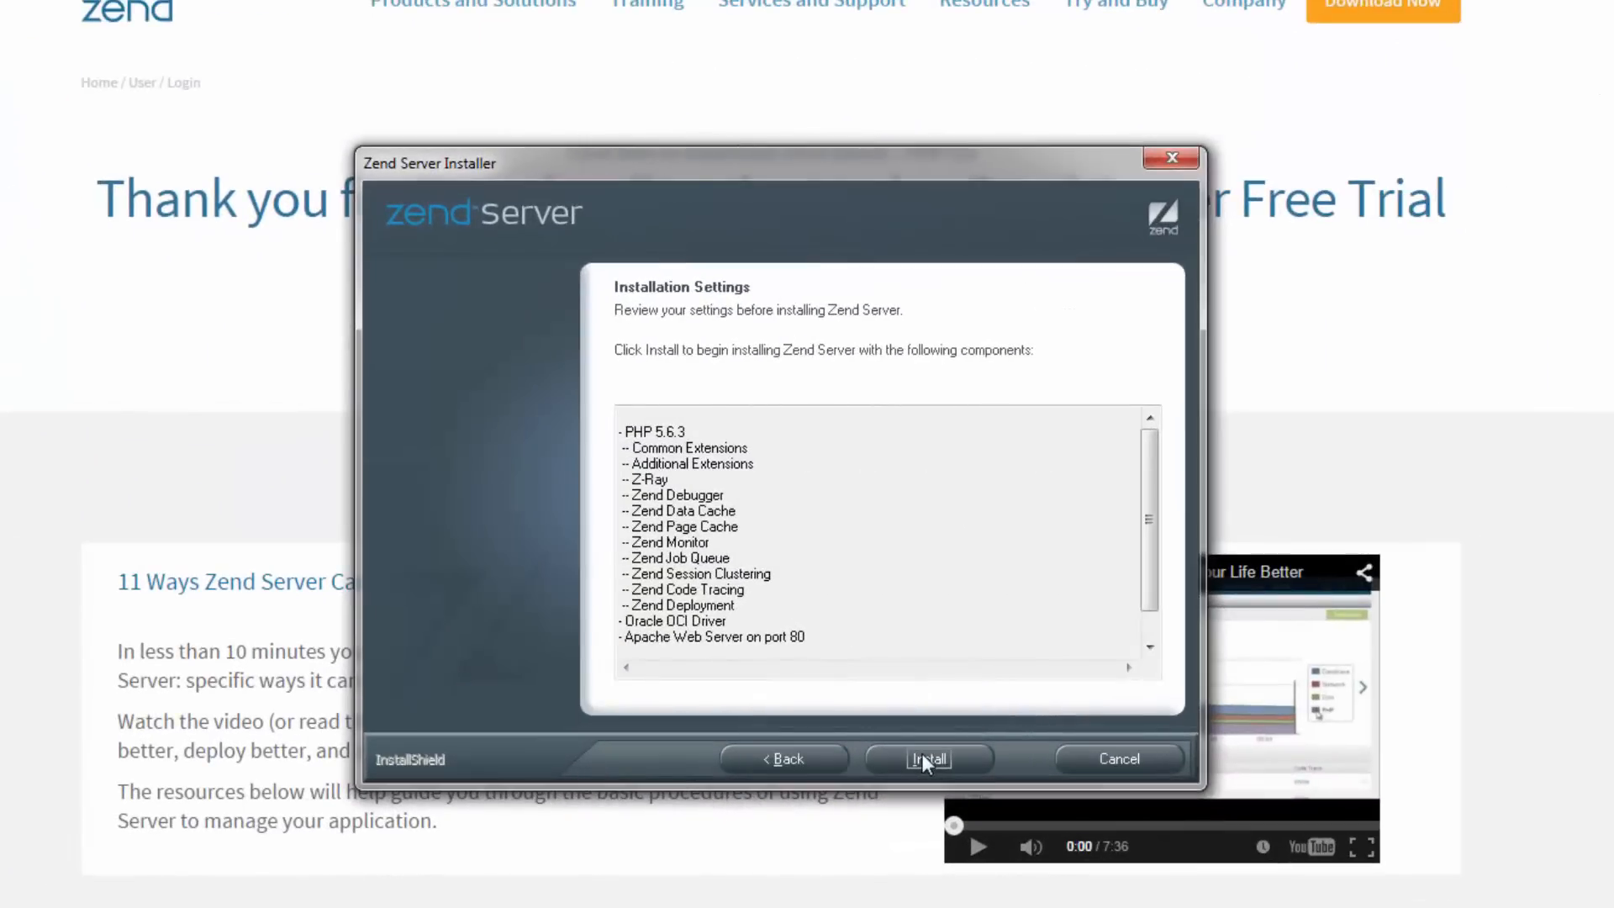
Install Zend Server and finish with 'Start working with Zend Server' checked, opening its launch page in the browser.
left_click(925, 758)
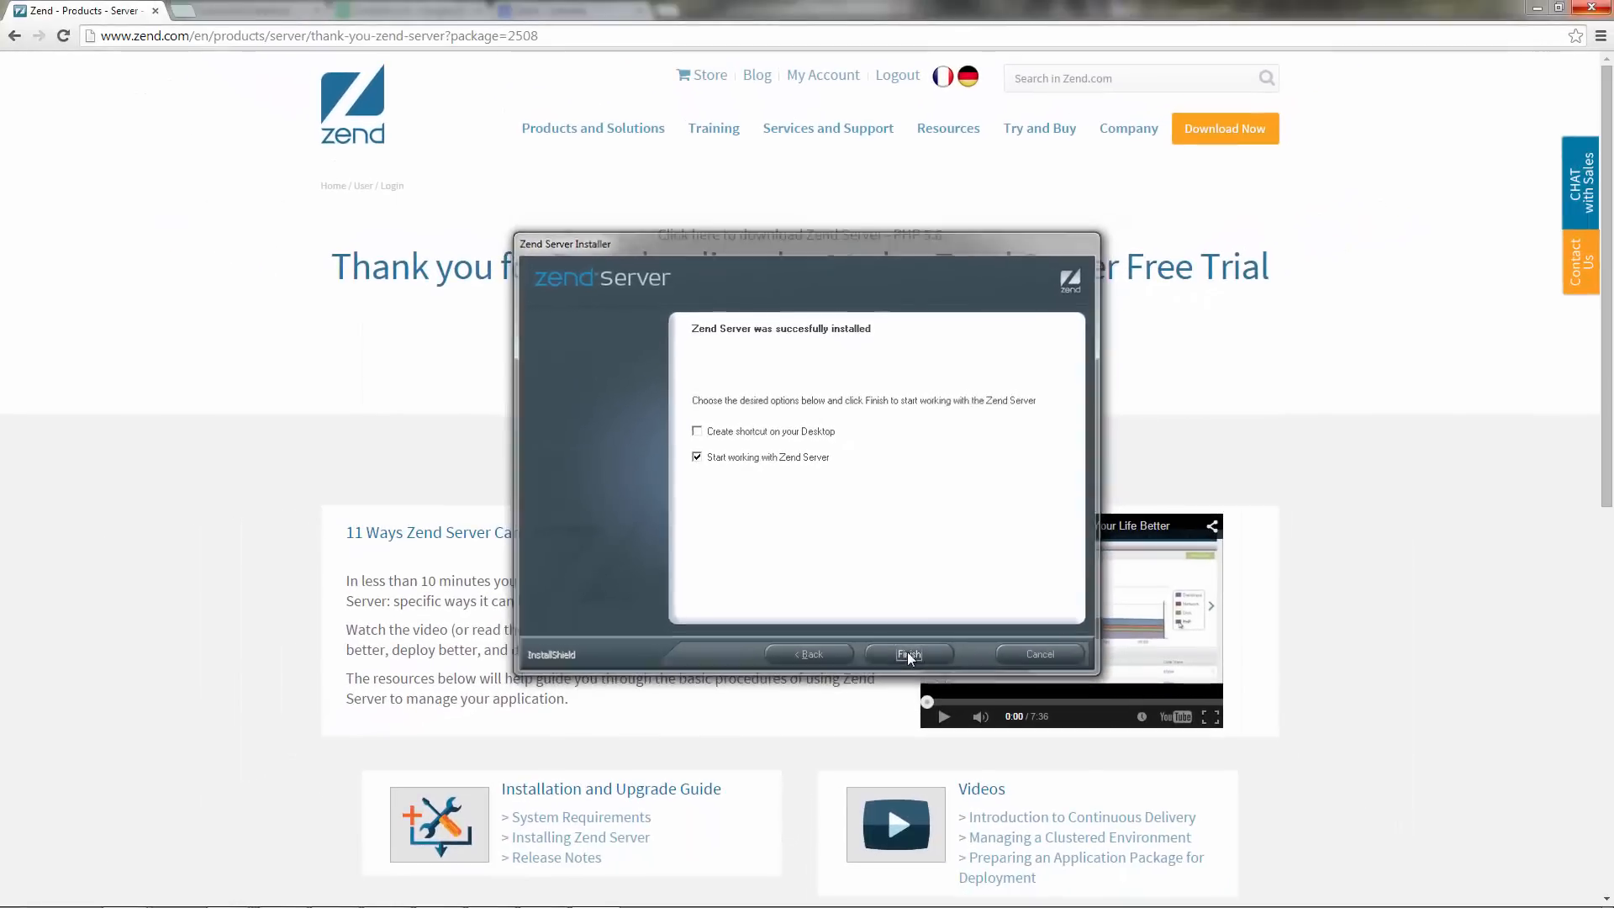
left_click(909, 654)
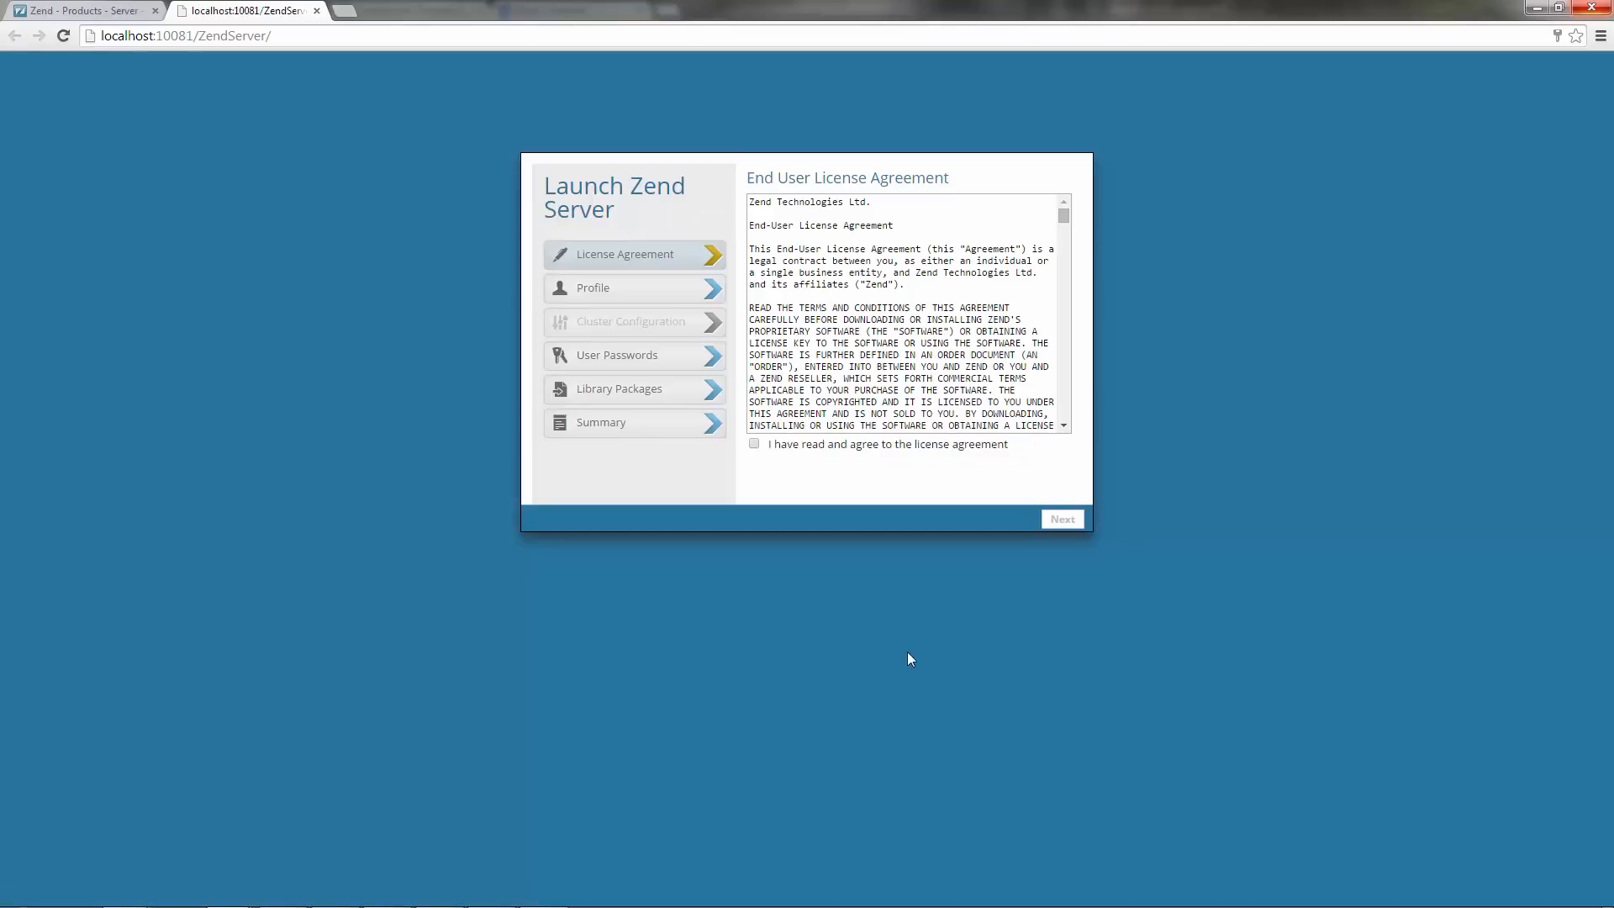